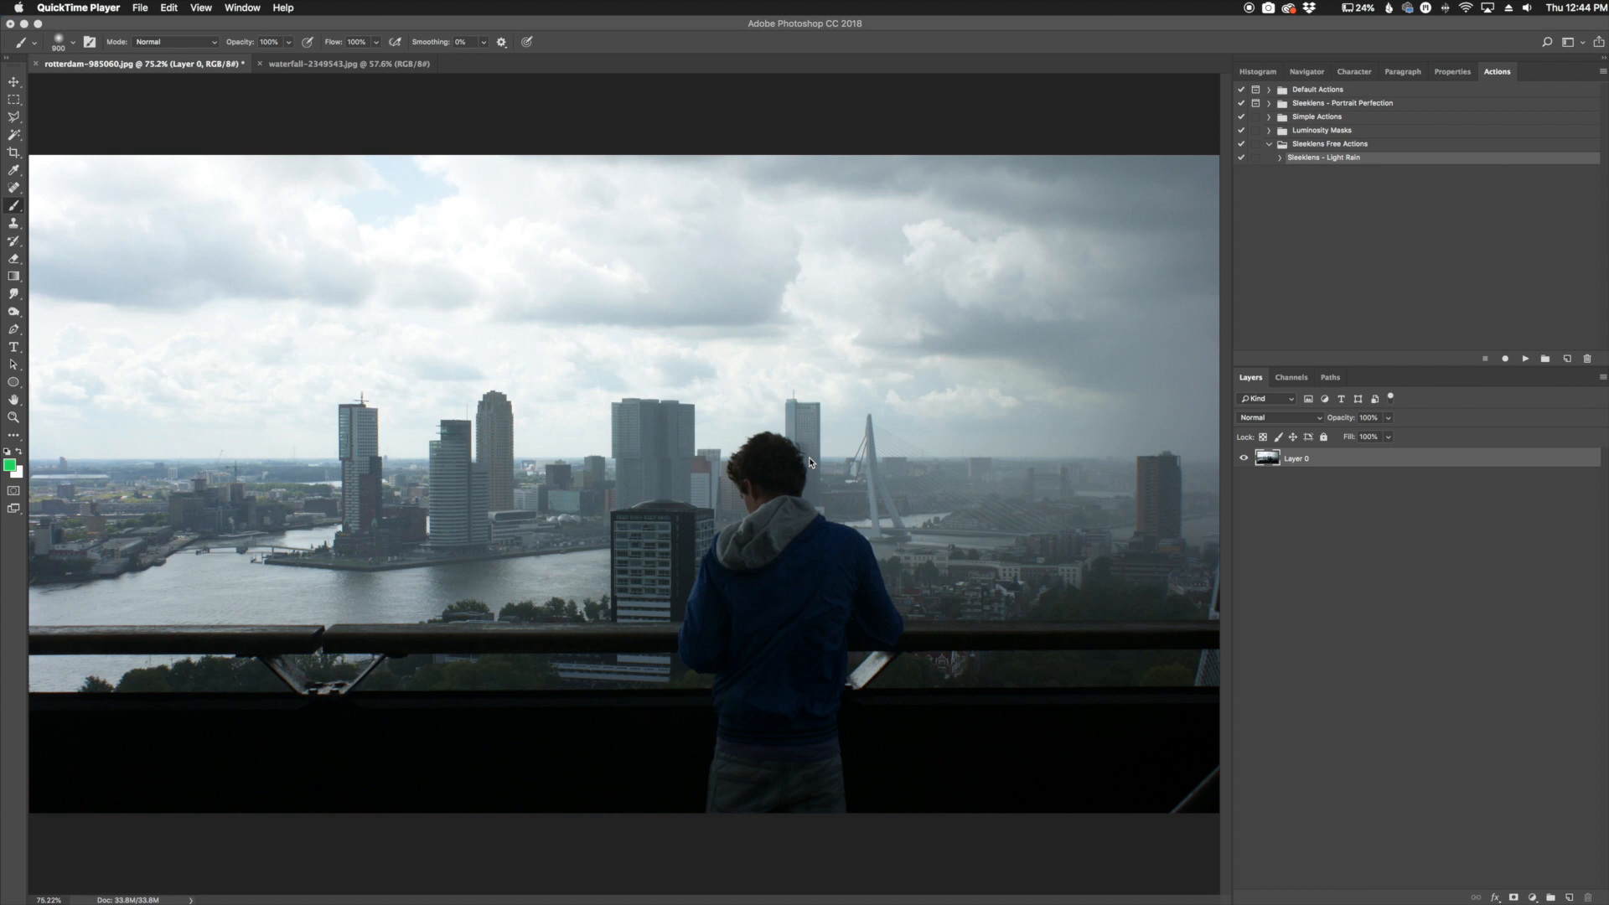
mouse_move(1005, 710)
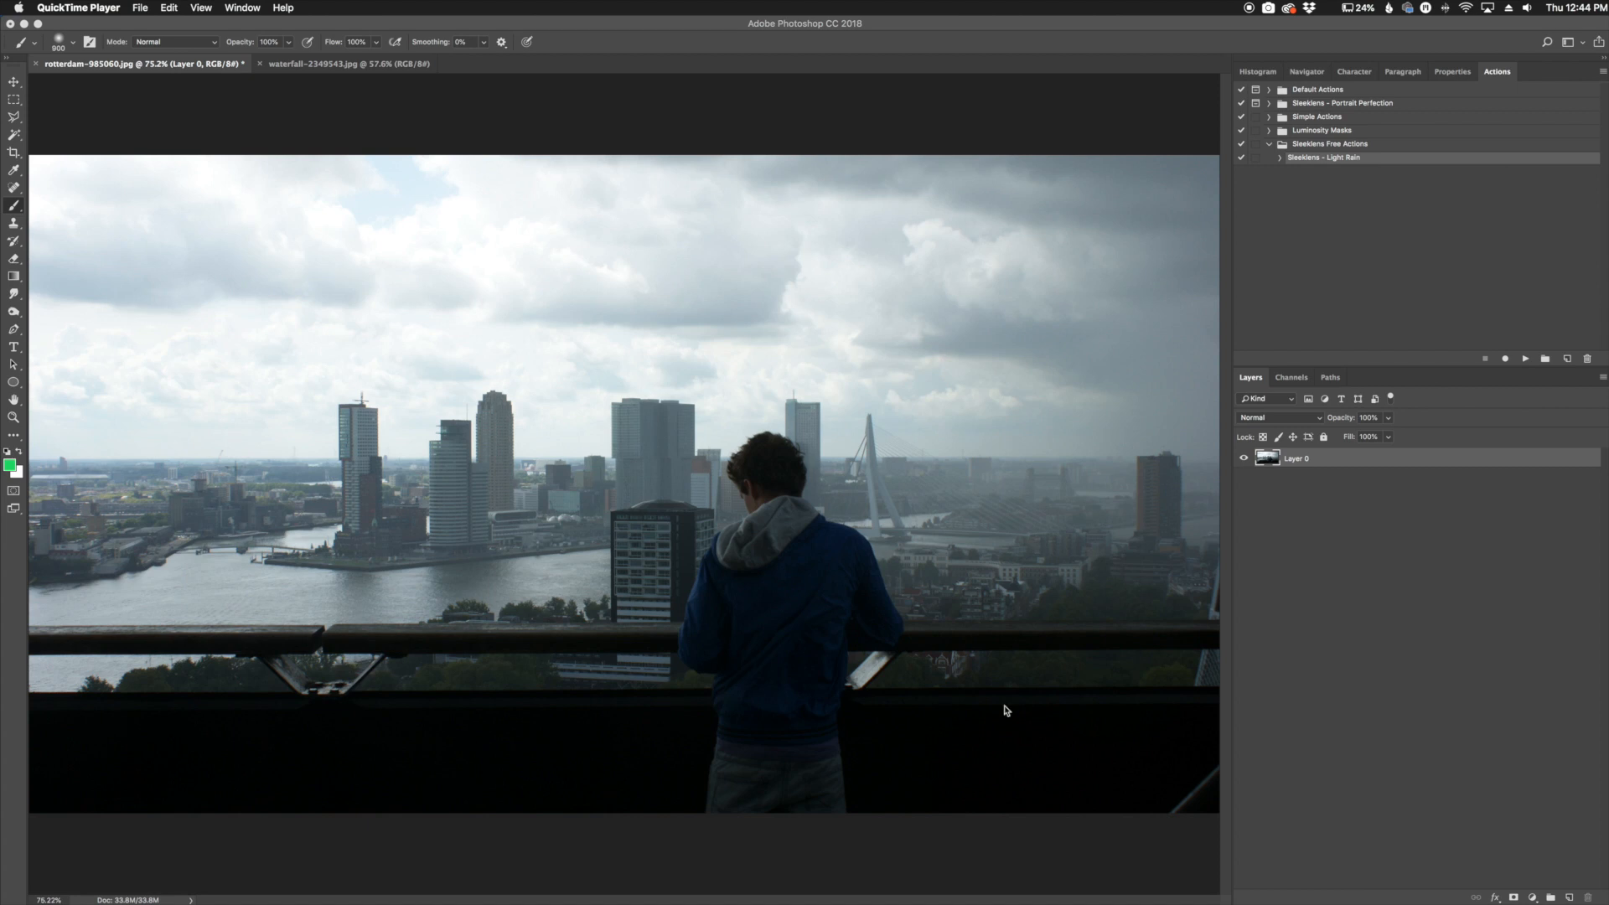
mouse_move(1367, 604)
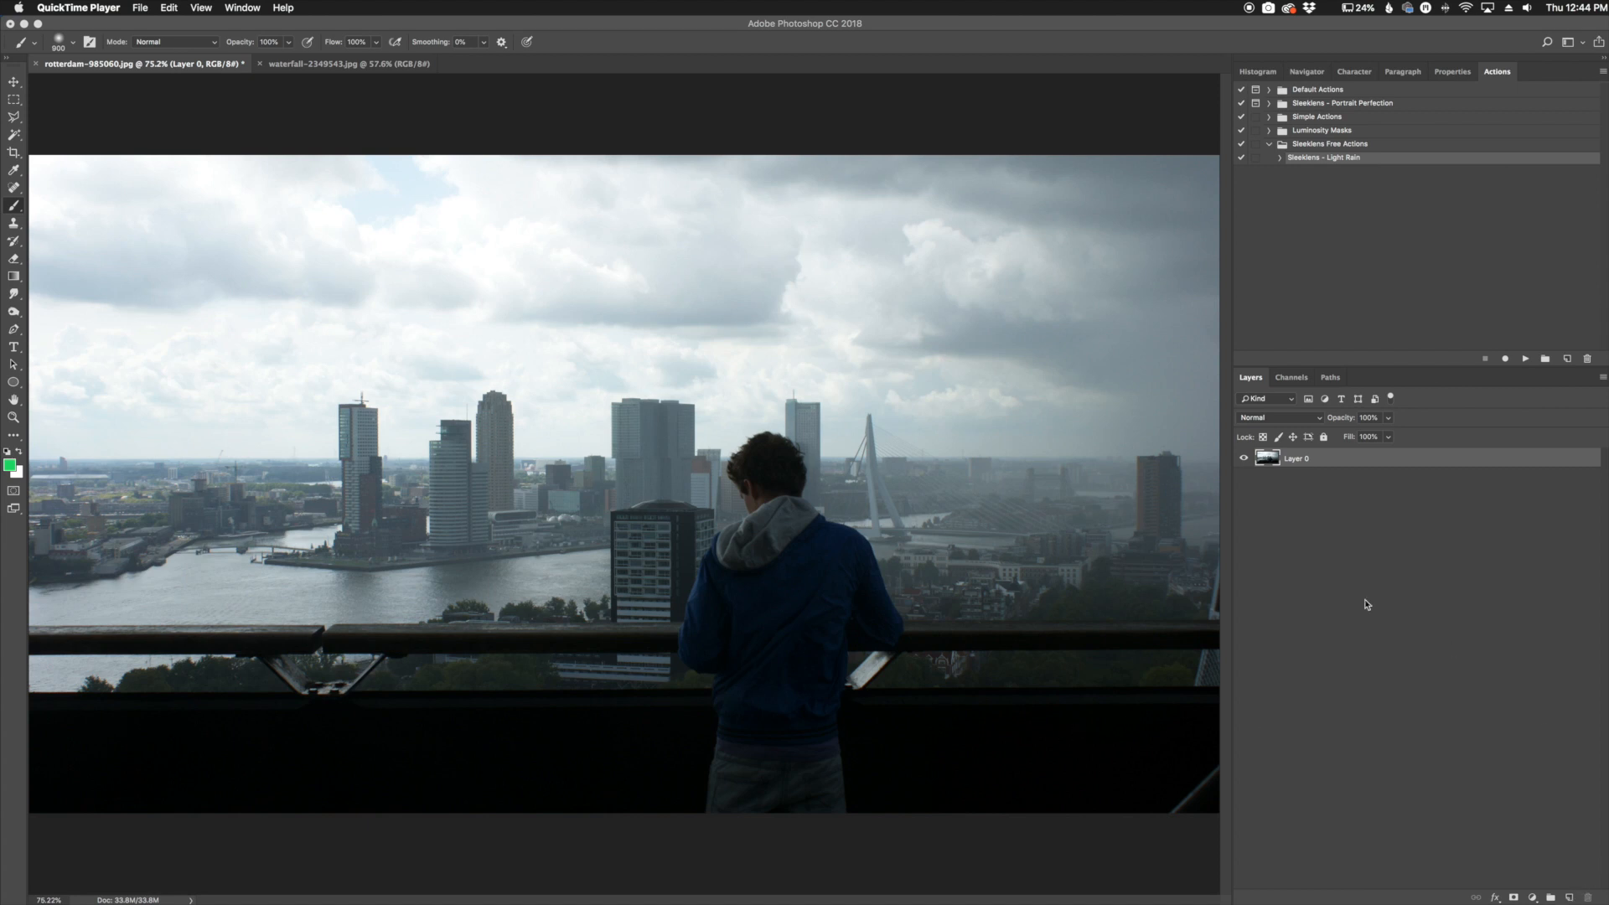
mouse_move(1178, 531)
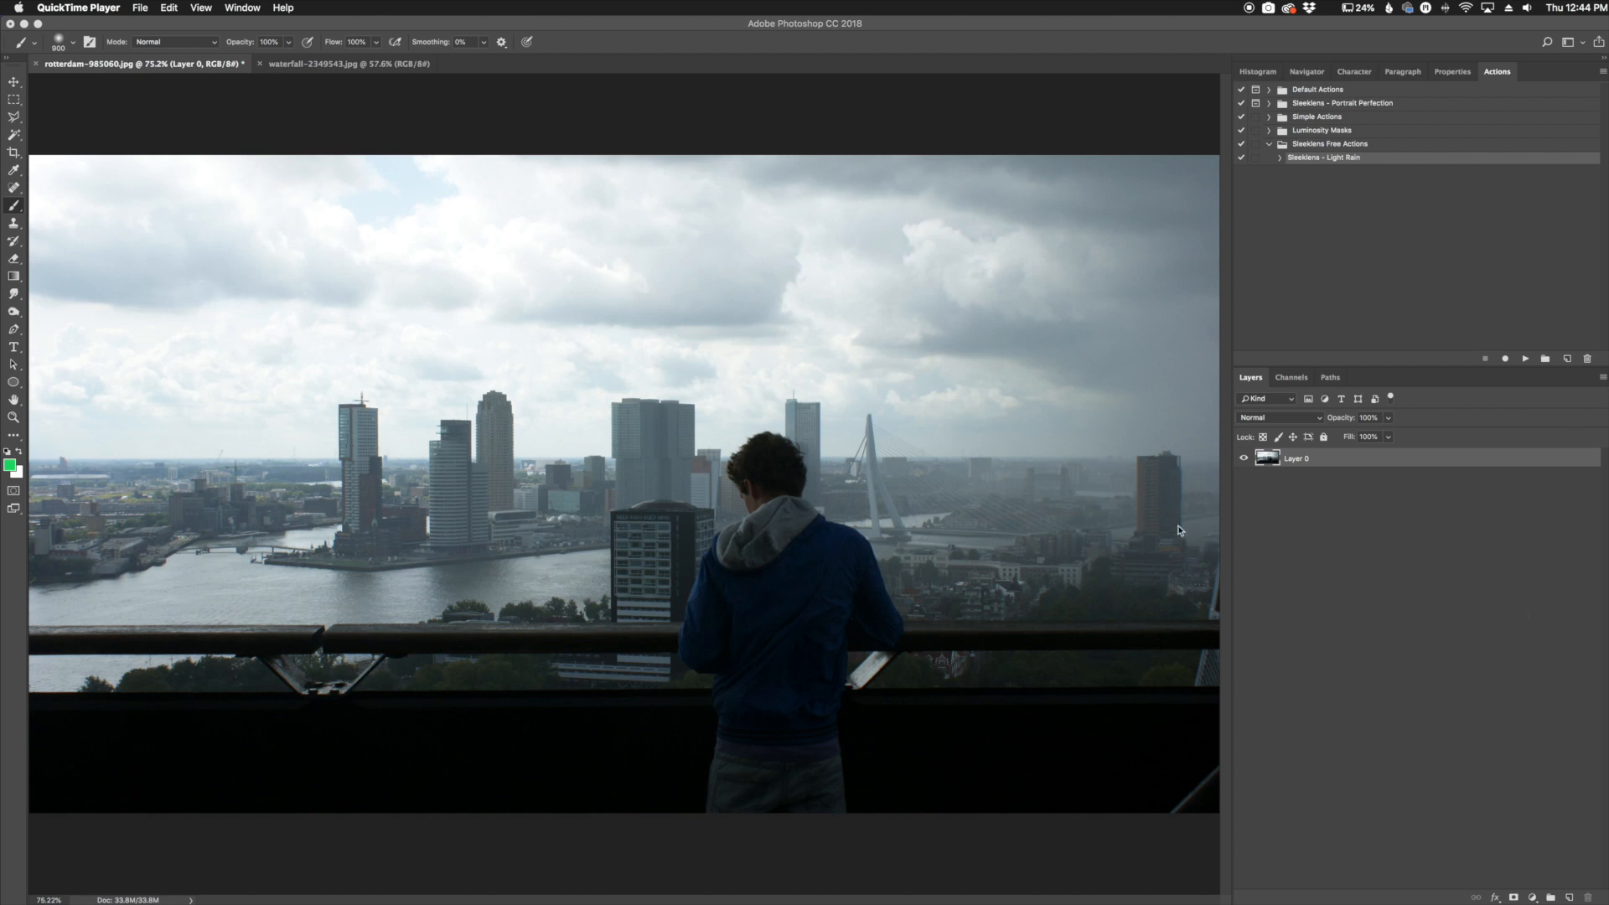
- Add a new layer above the Rotterdam skyline and fill it with black
left_click(1568, 896)
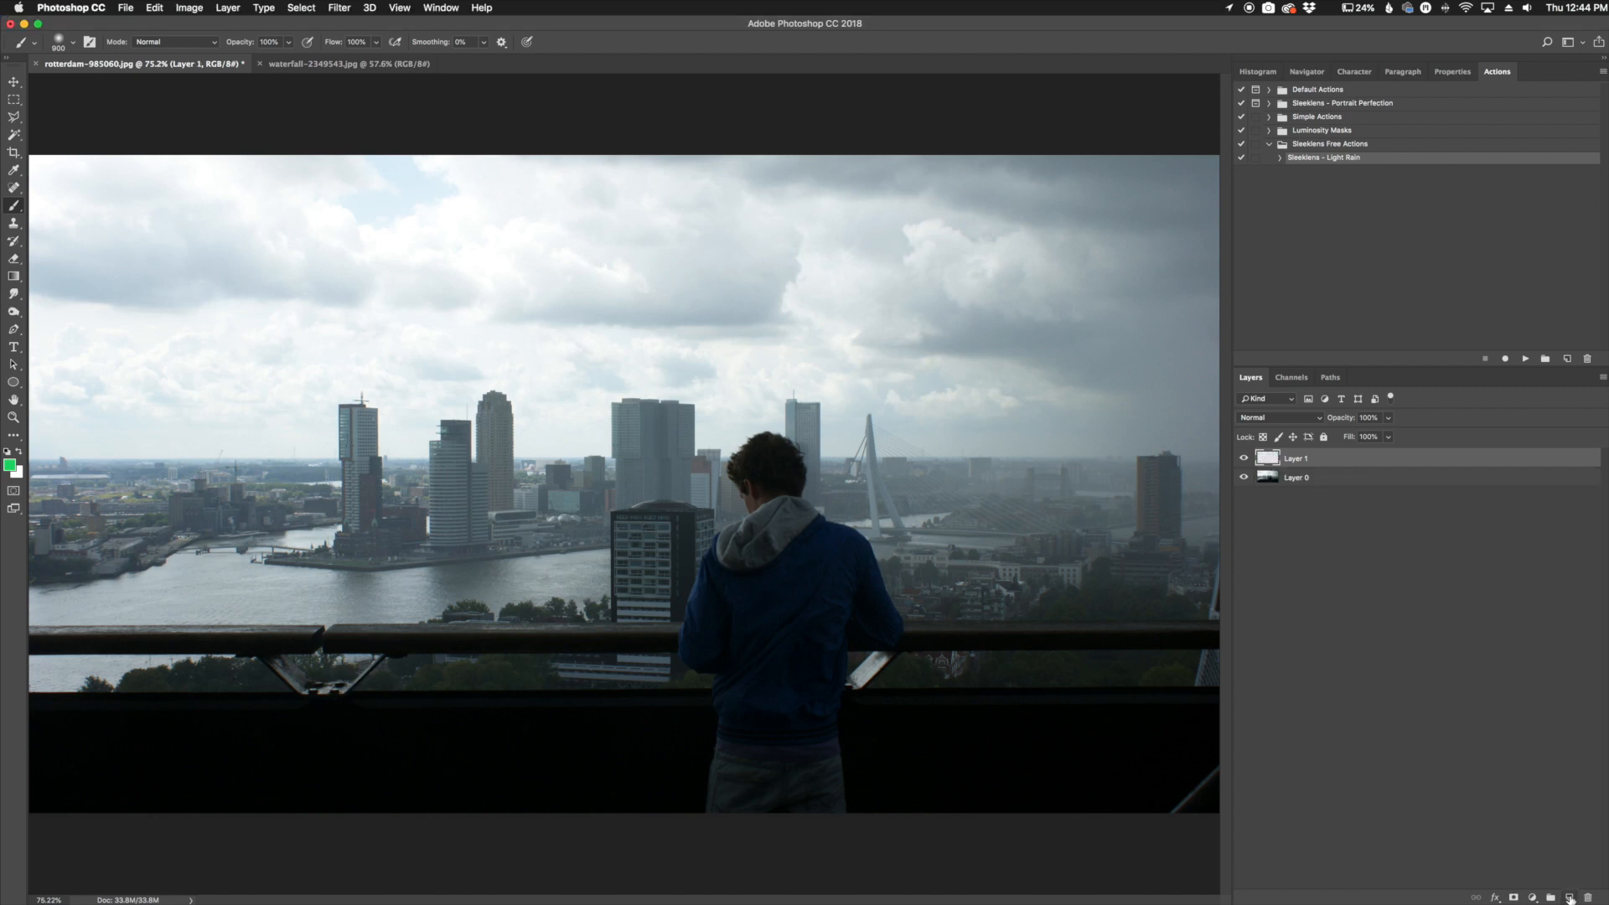
left_click(154, 8)
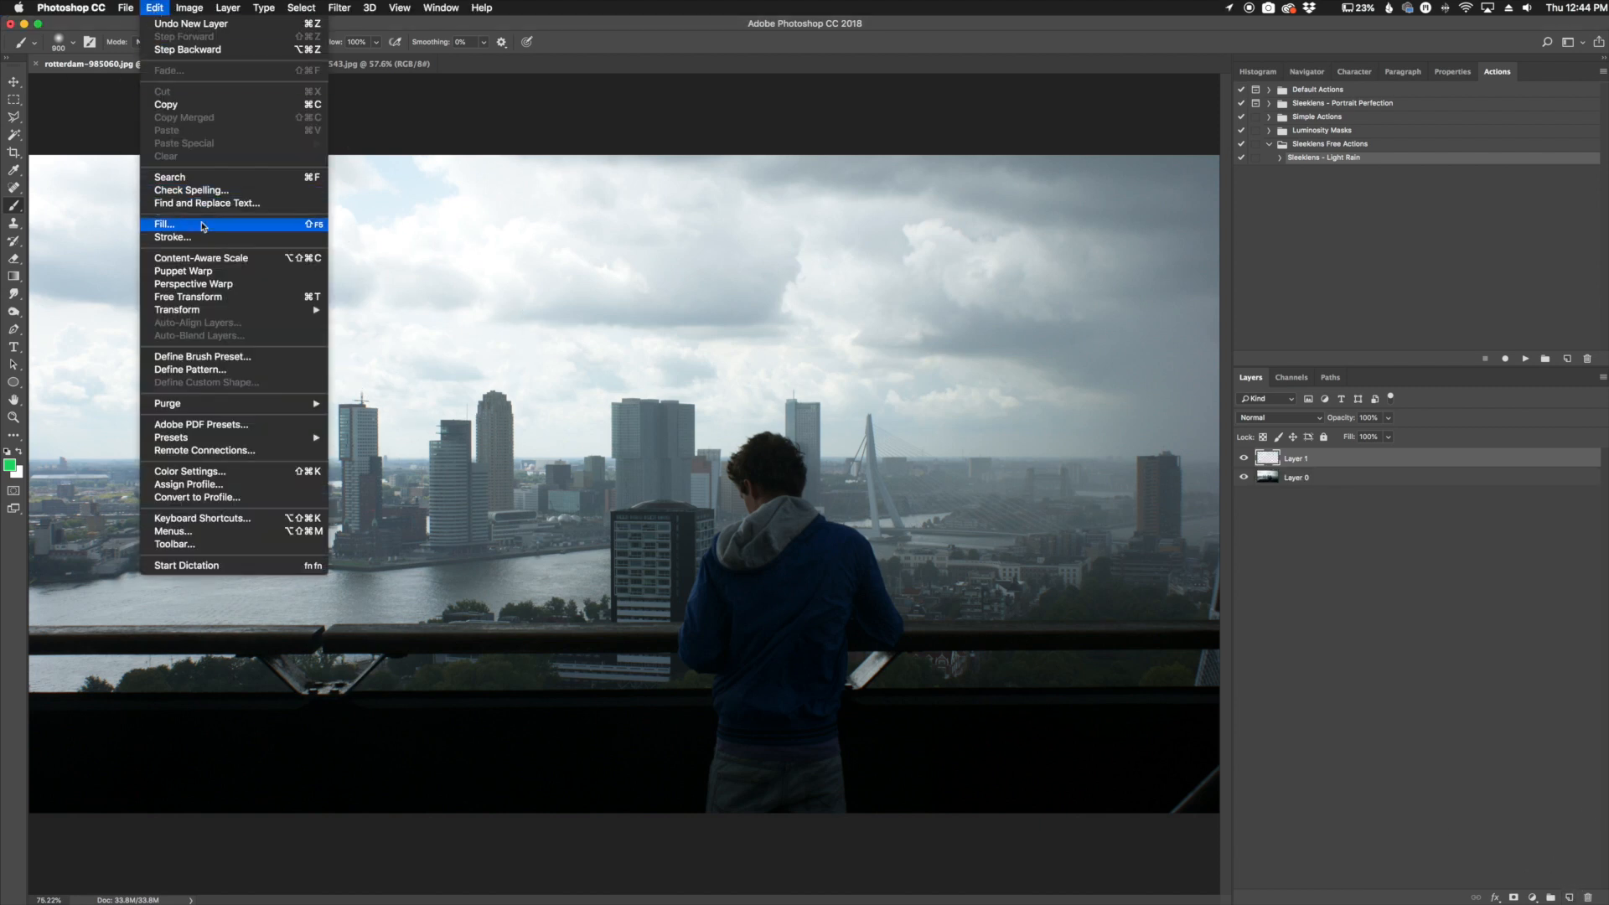
left_click(164, 224)
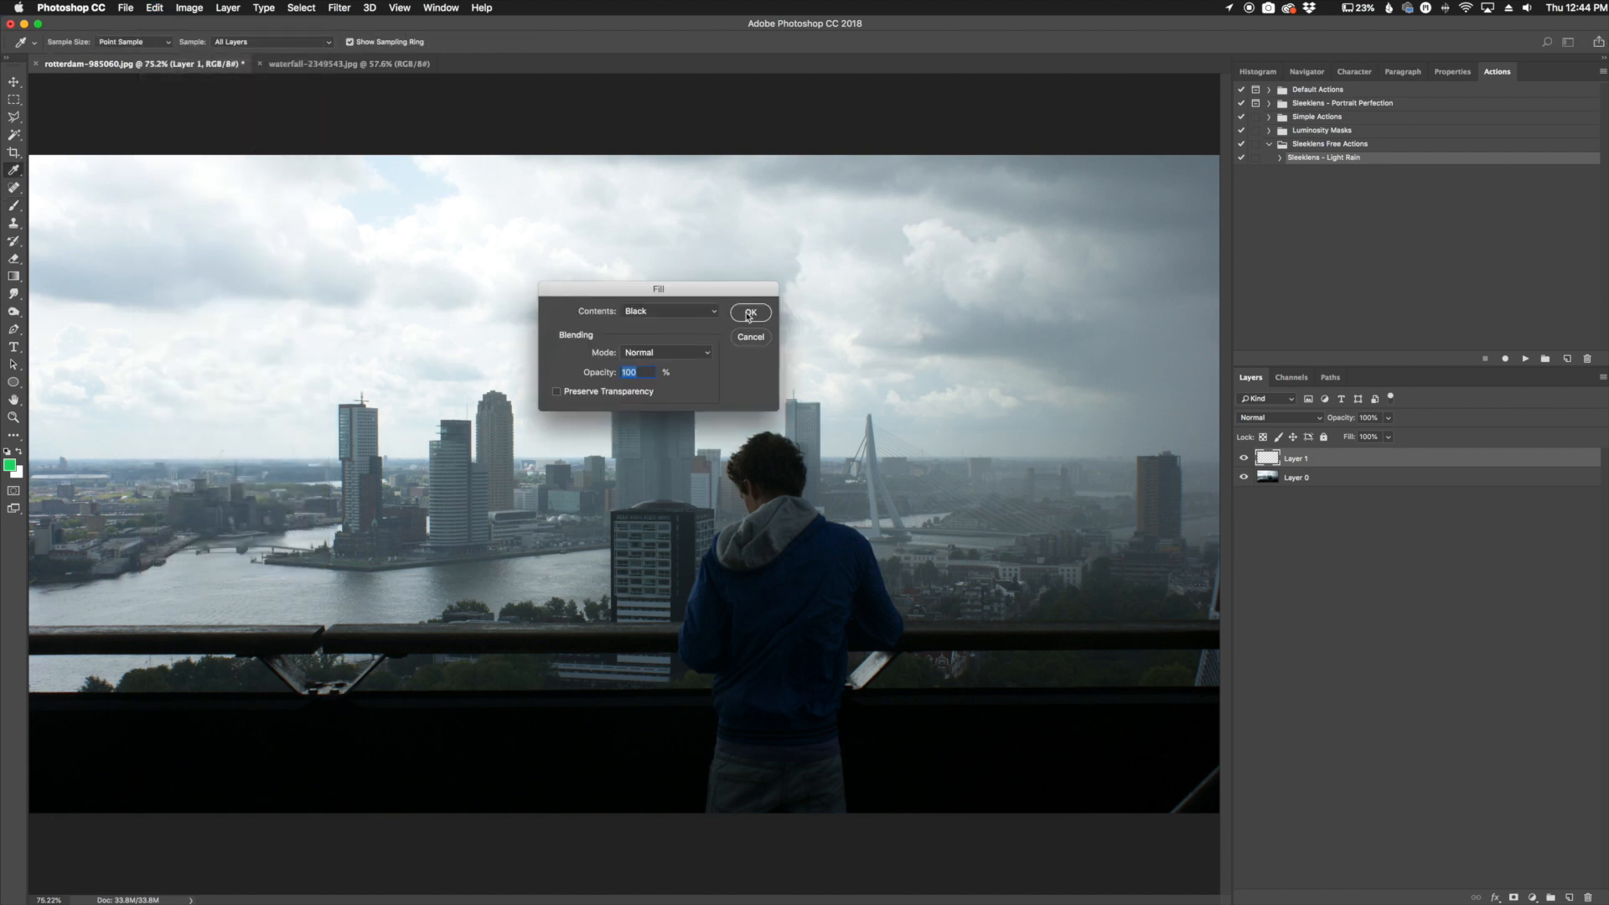
left_click(749, 312)
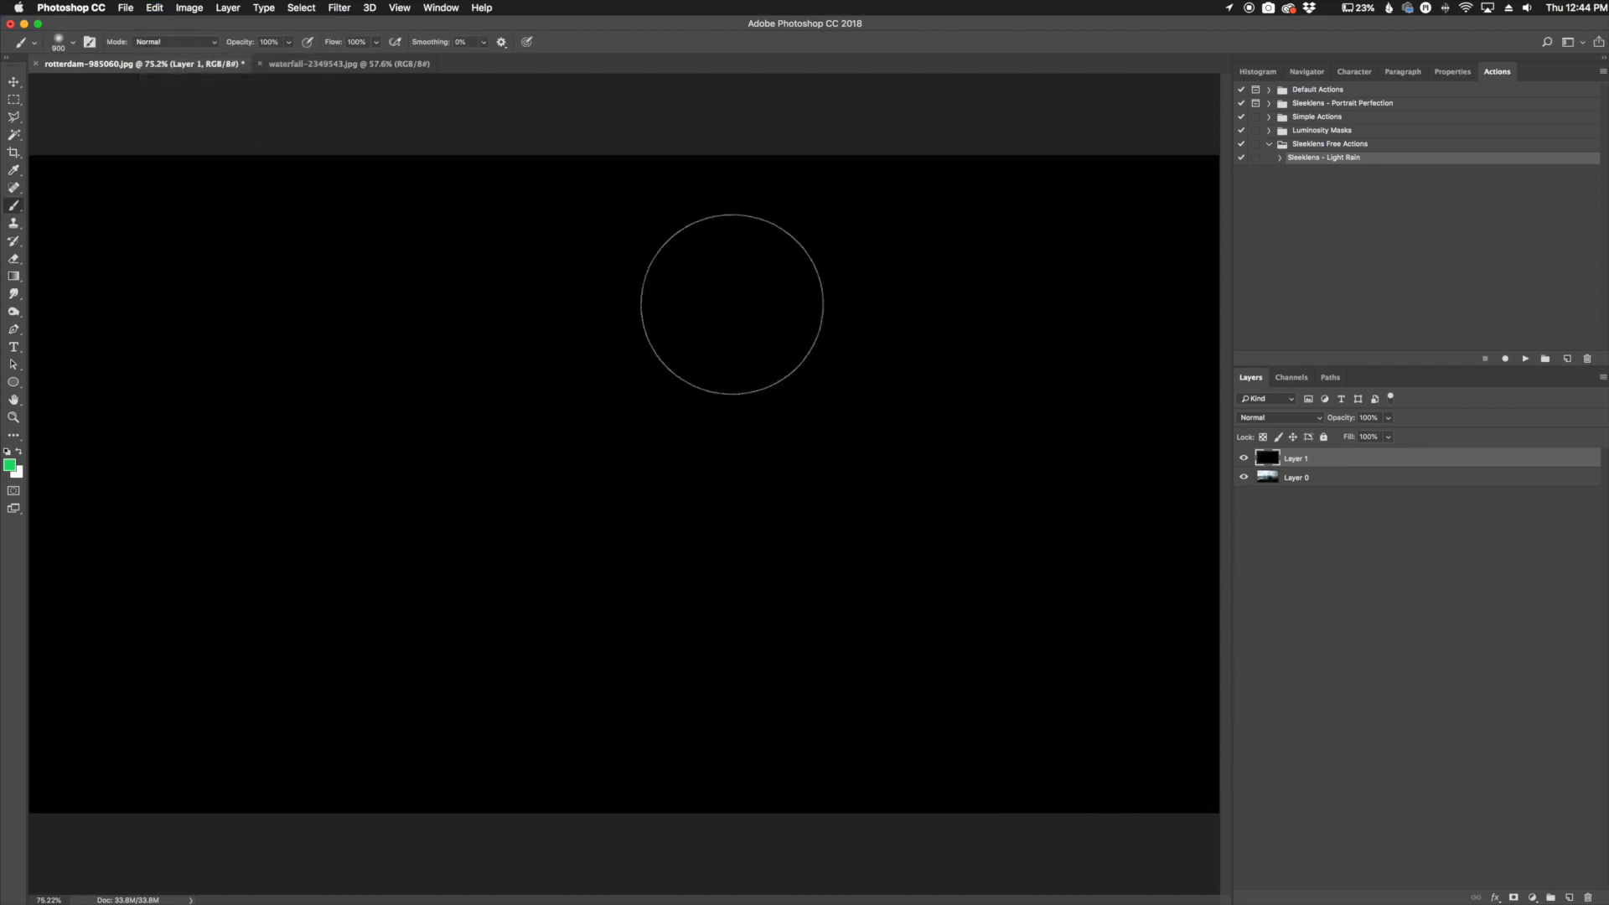
- Apply monochromatic Gaussian Add Noise at about 45% to the black layer
left_click(339, 7)
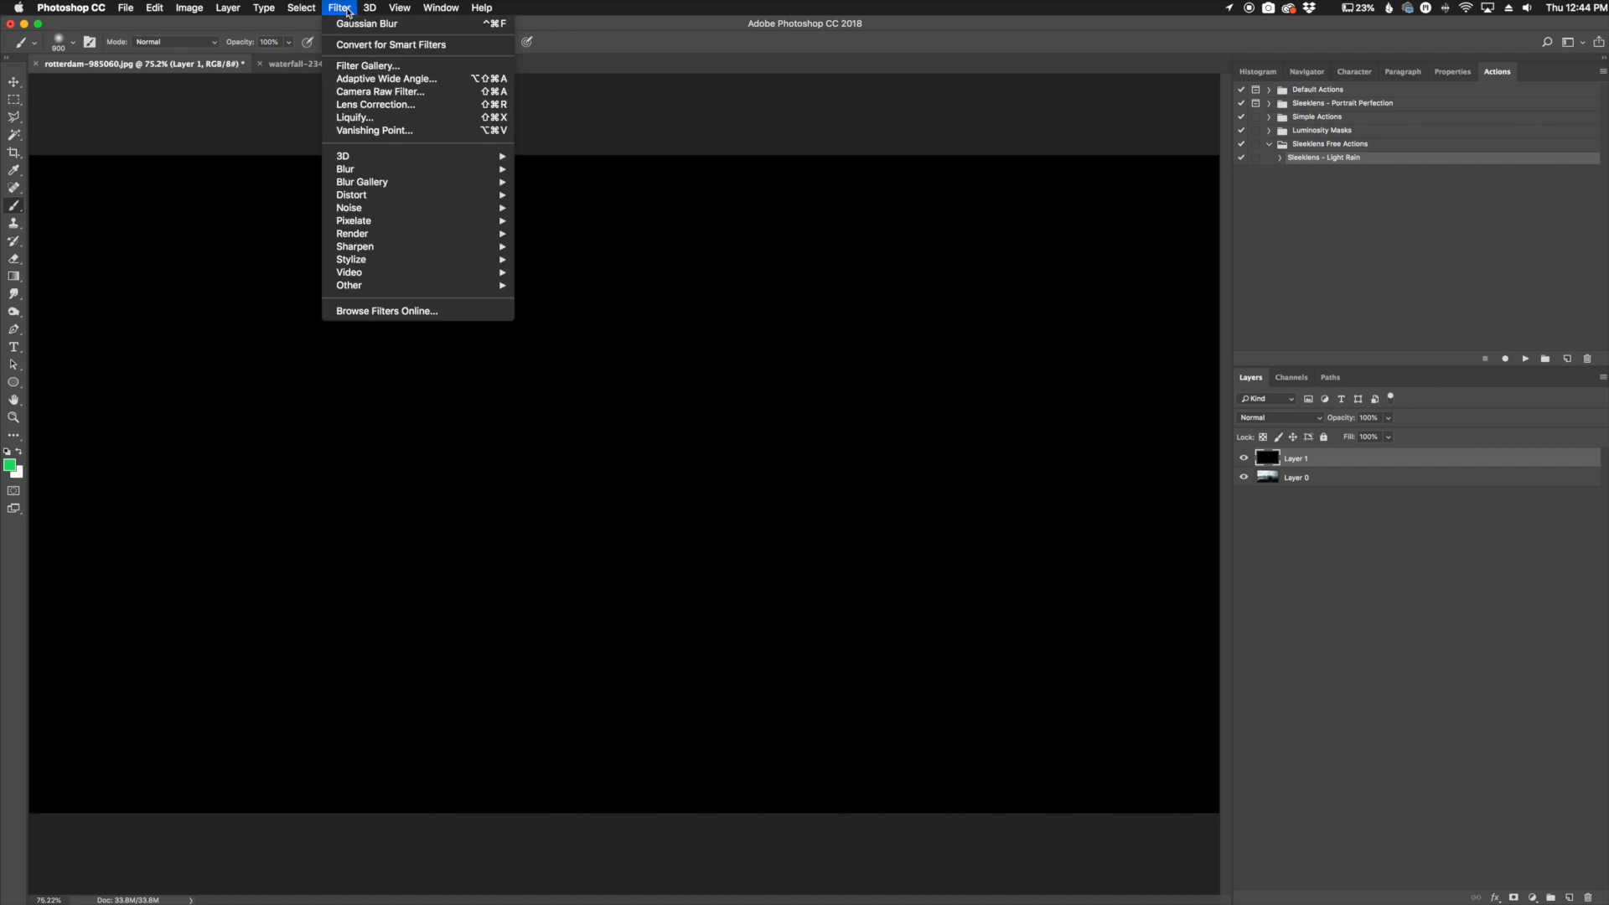
mouse_move(348, 207)
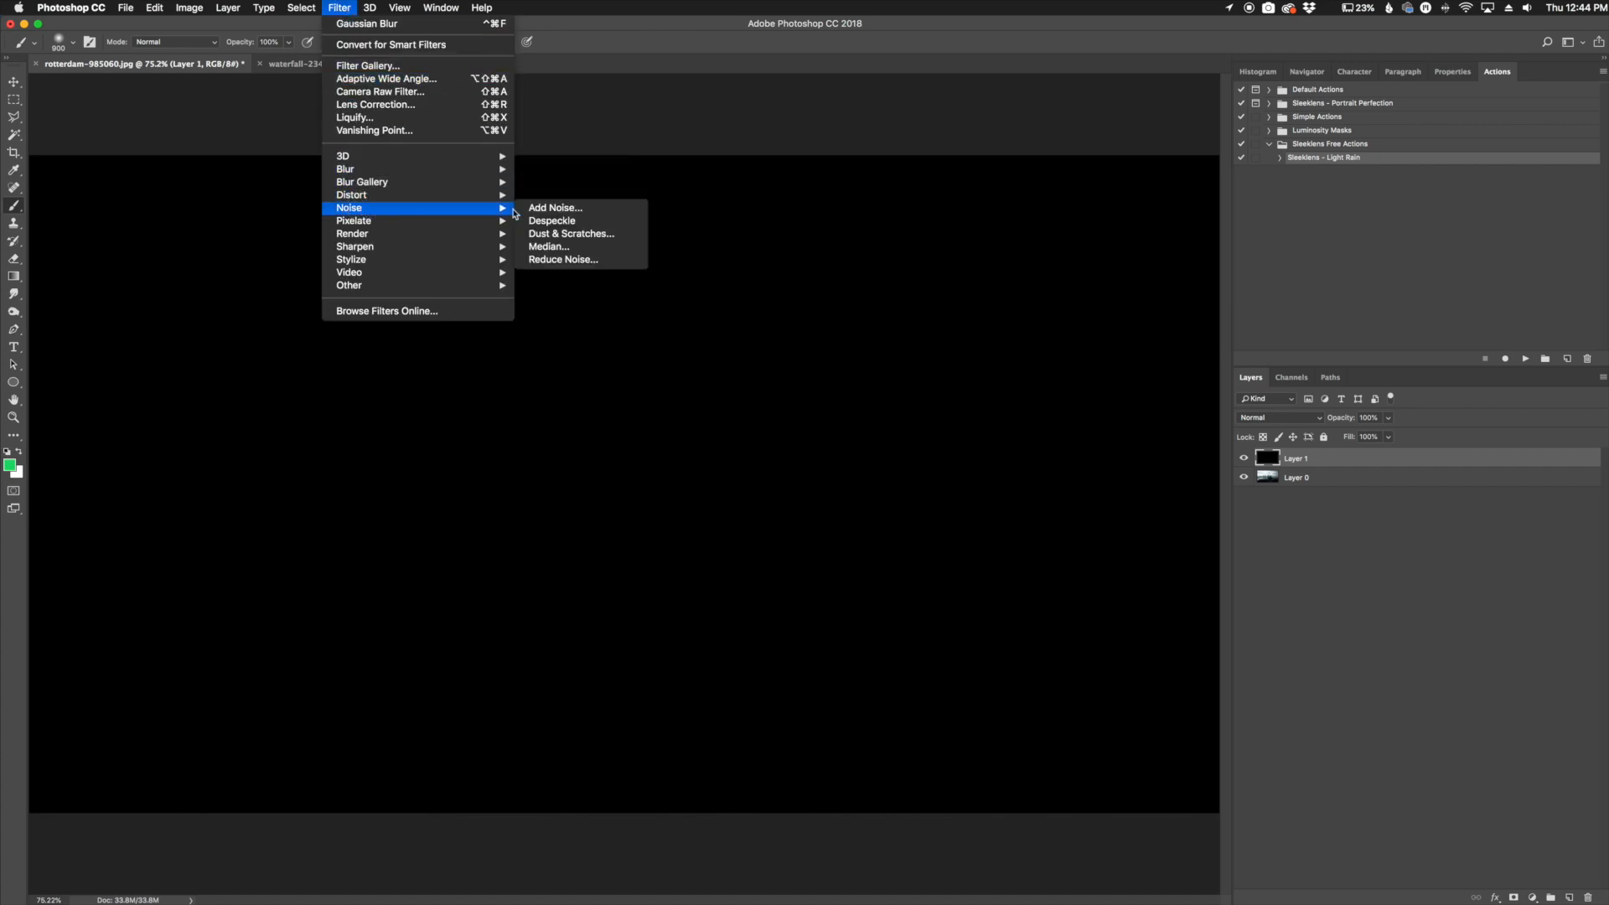
left_click(555, 207)
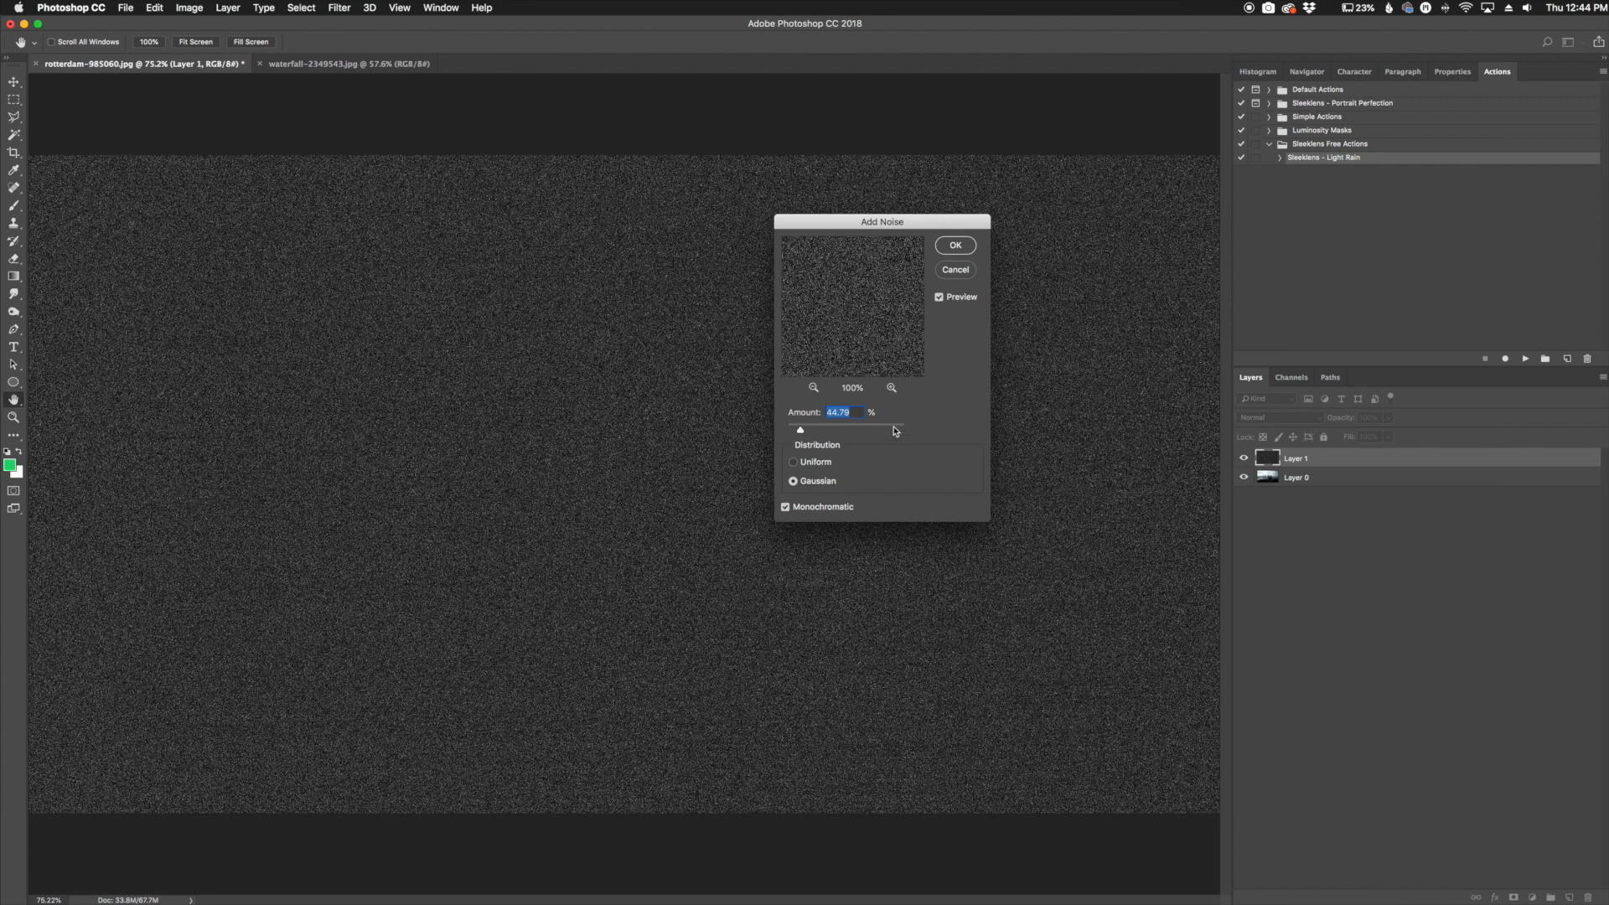
mouse_move(815, 495)
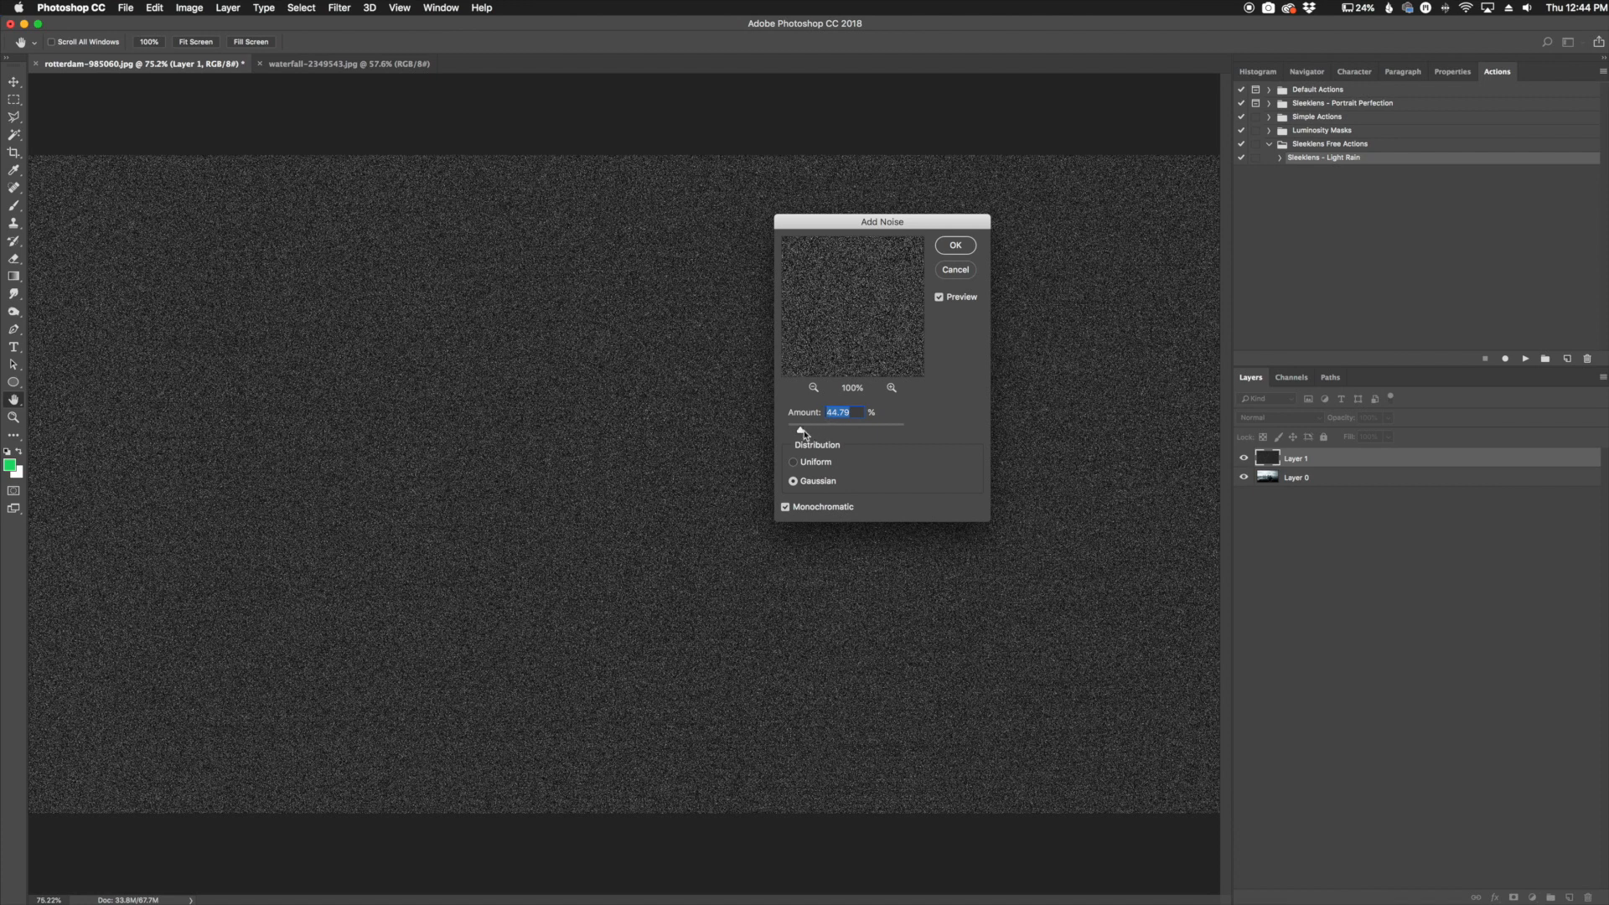
left_click(953, 245)
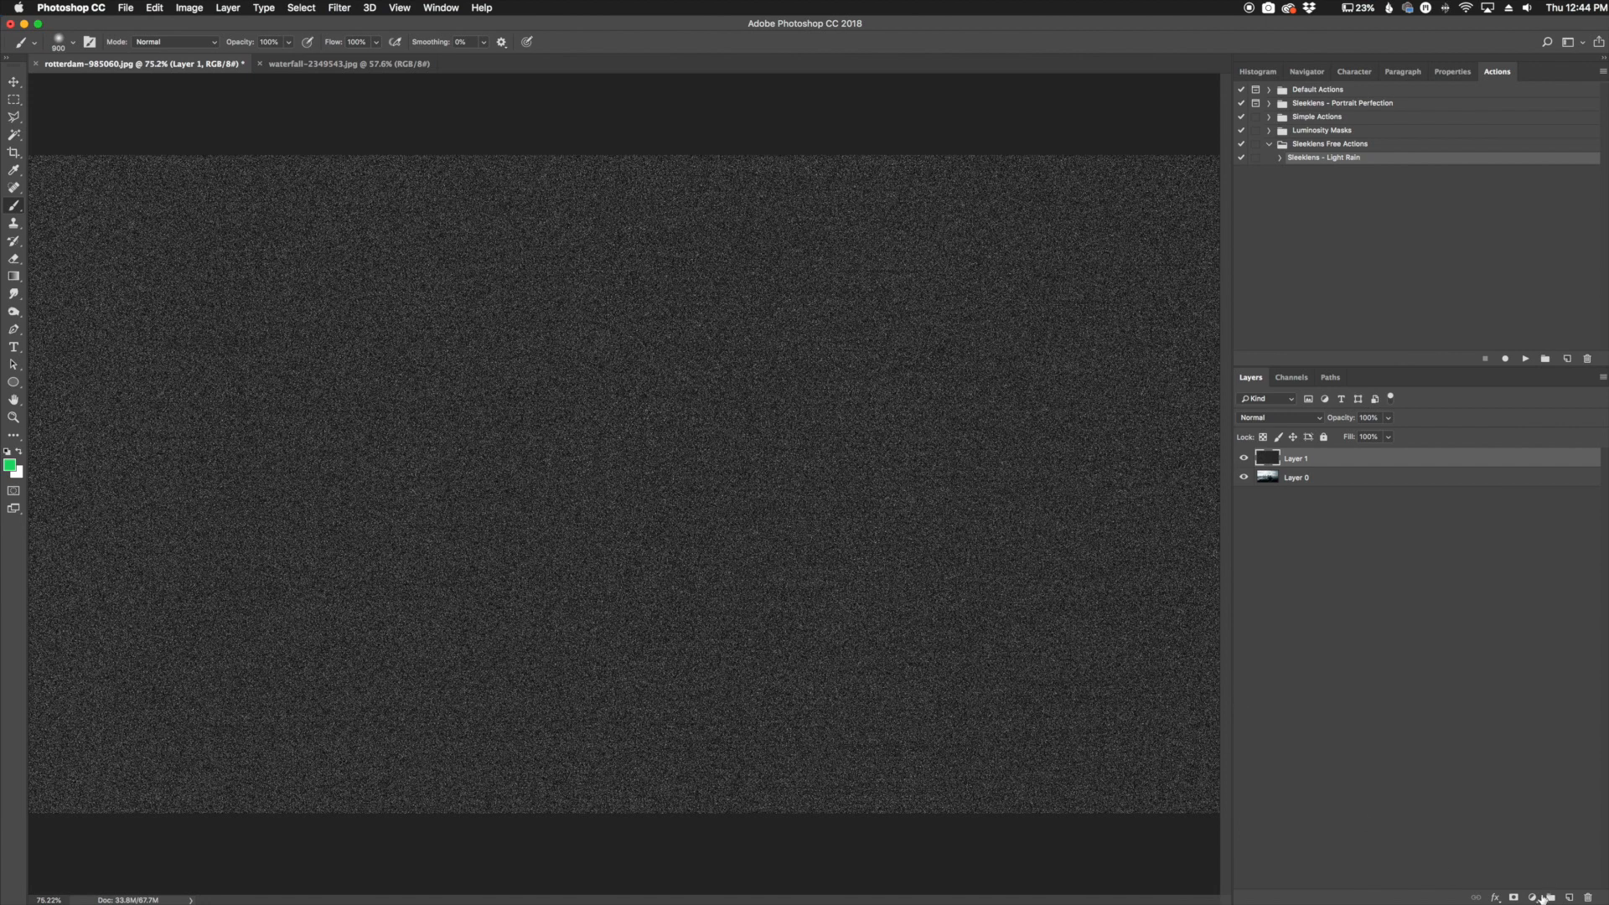
- Add a Levels adjustment layer above the noise to crush it into sparse specks
left_click(1548, 895)
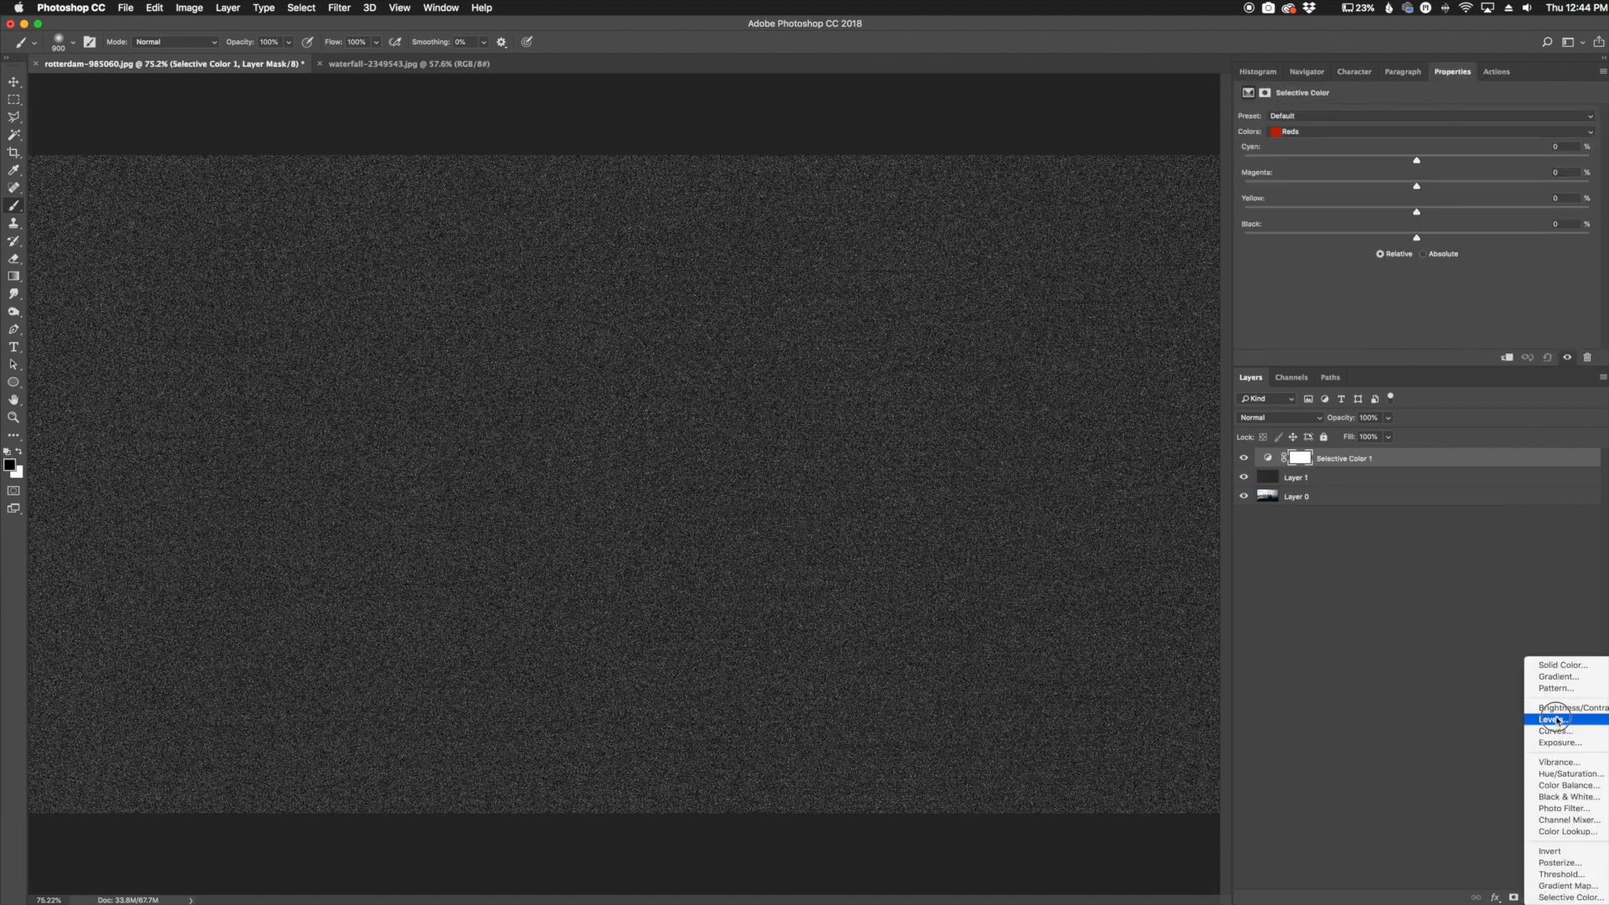
left_click(1554, 718)
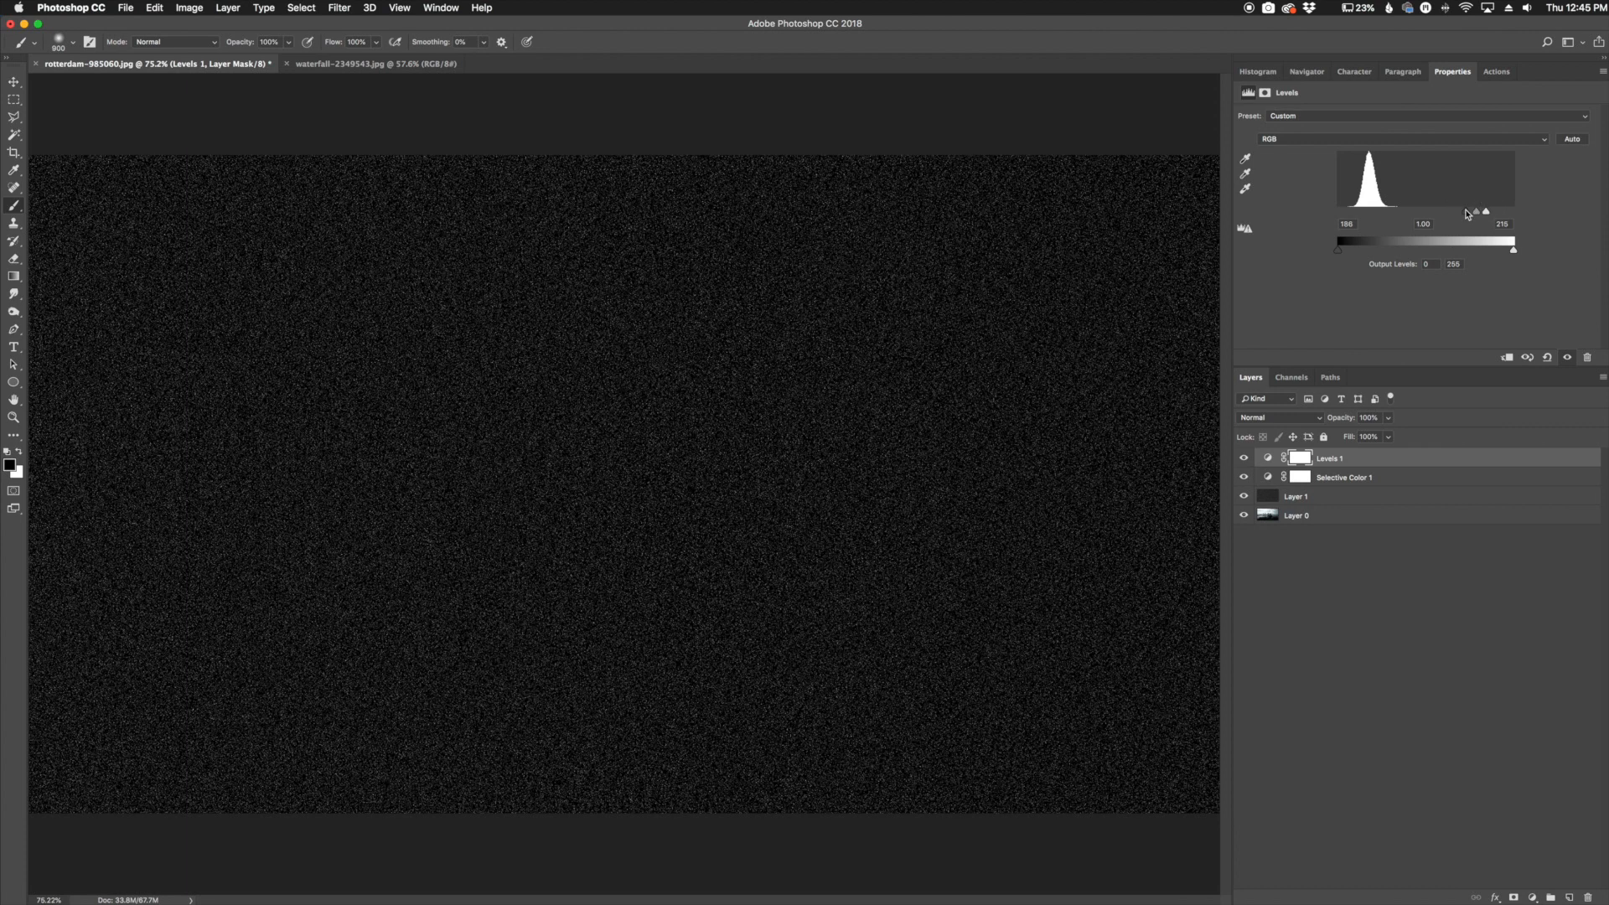
mouse_move(1375, 452)
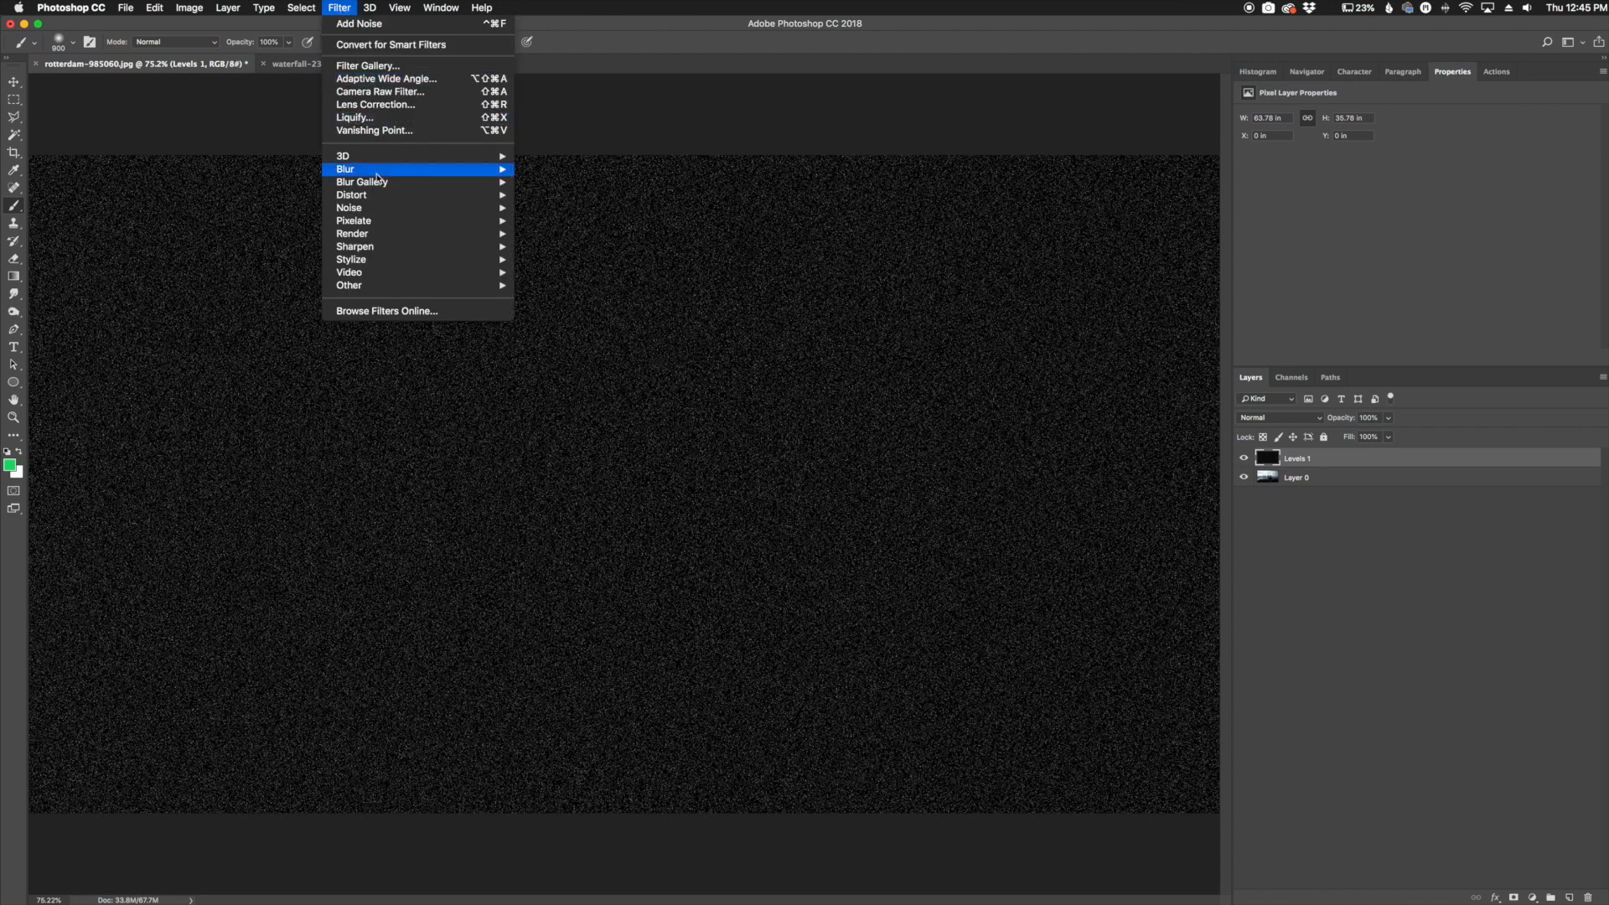
mouse_move(347, 168)
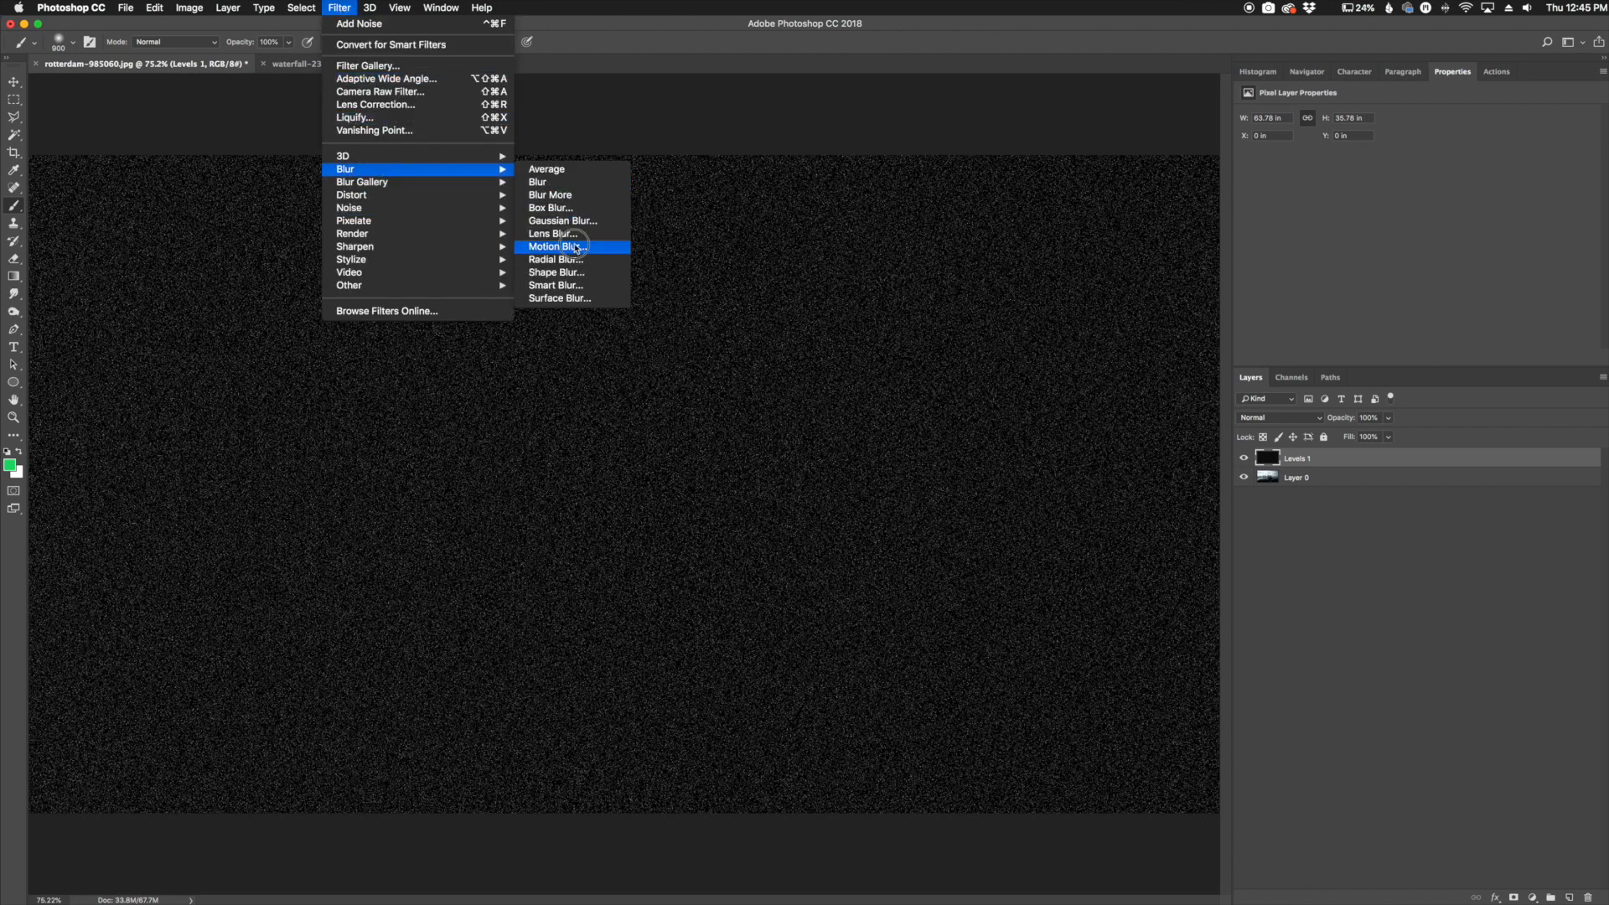
- Apply Motion Blur at 66° angle and 50 pixels distance to the specks
left_click(555, 246)
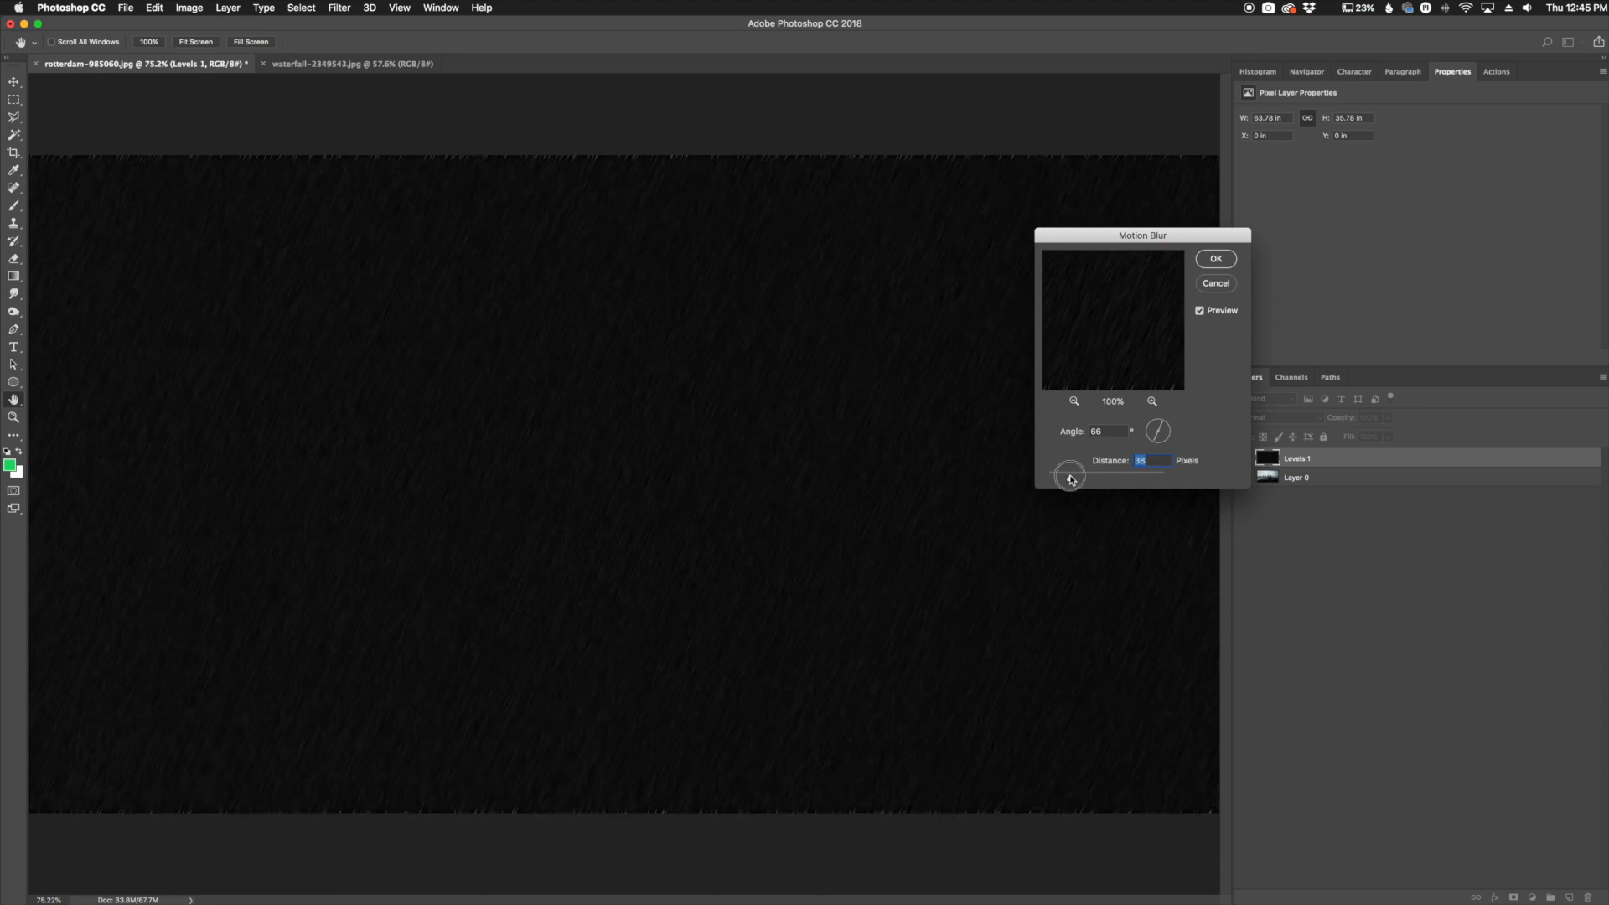
left_click(1067, 477)
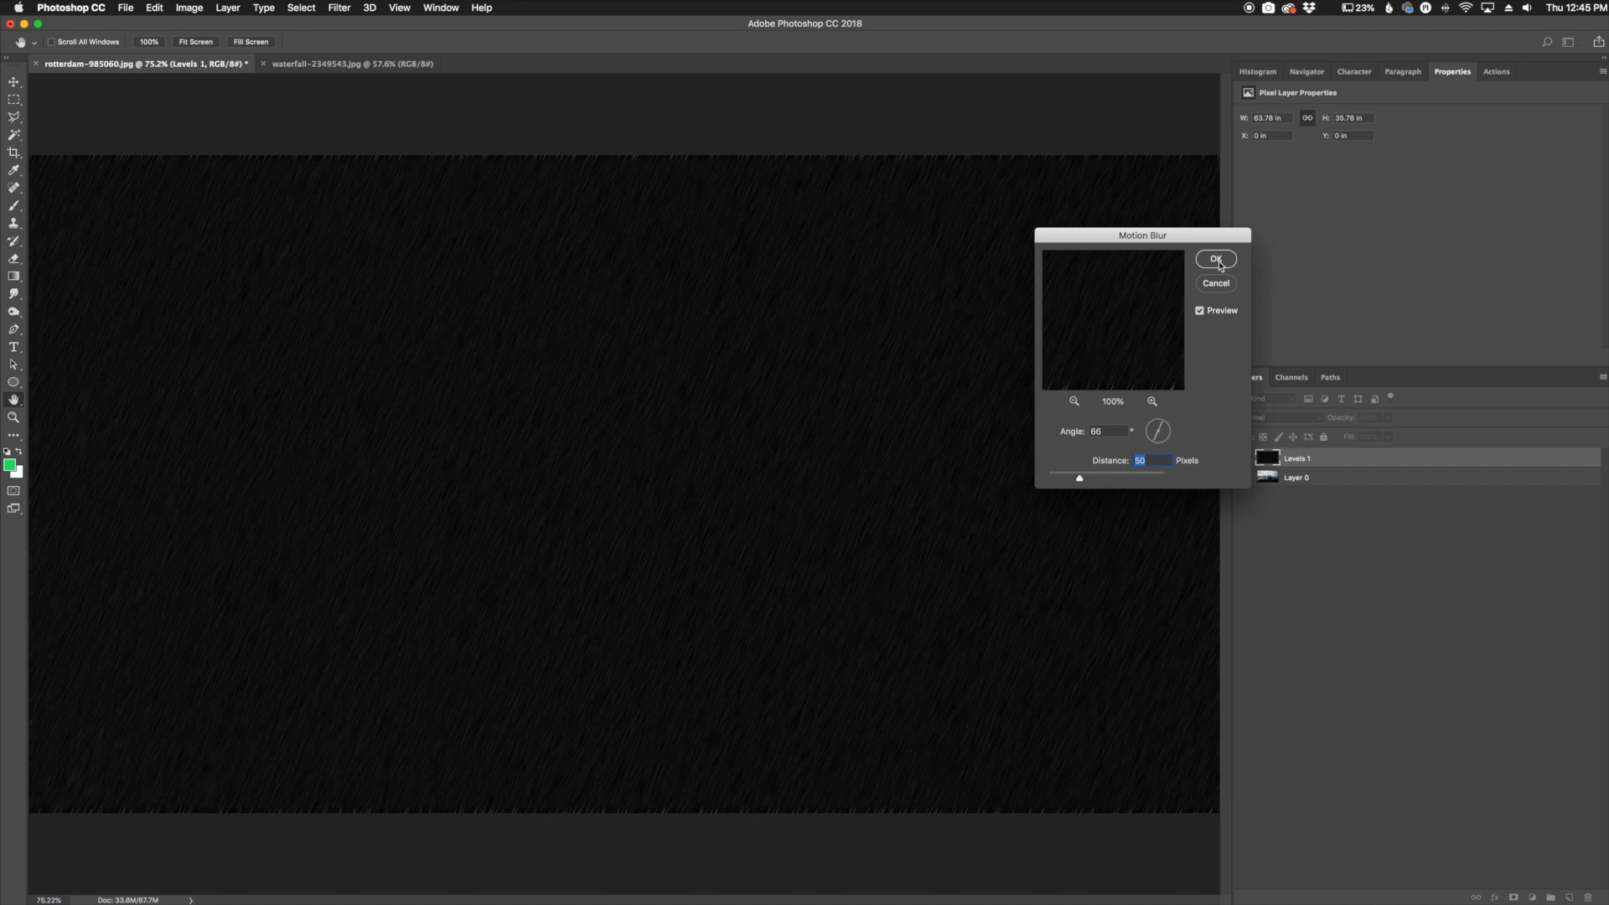
left_click(1216, 258)
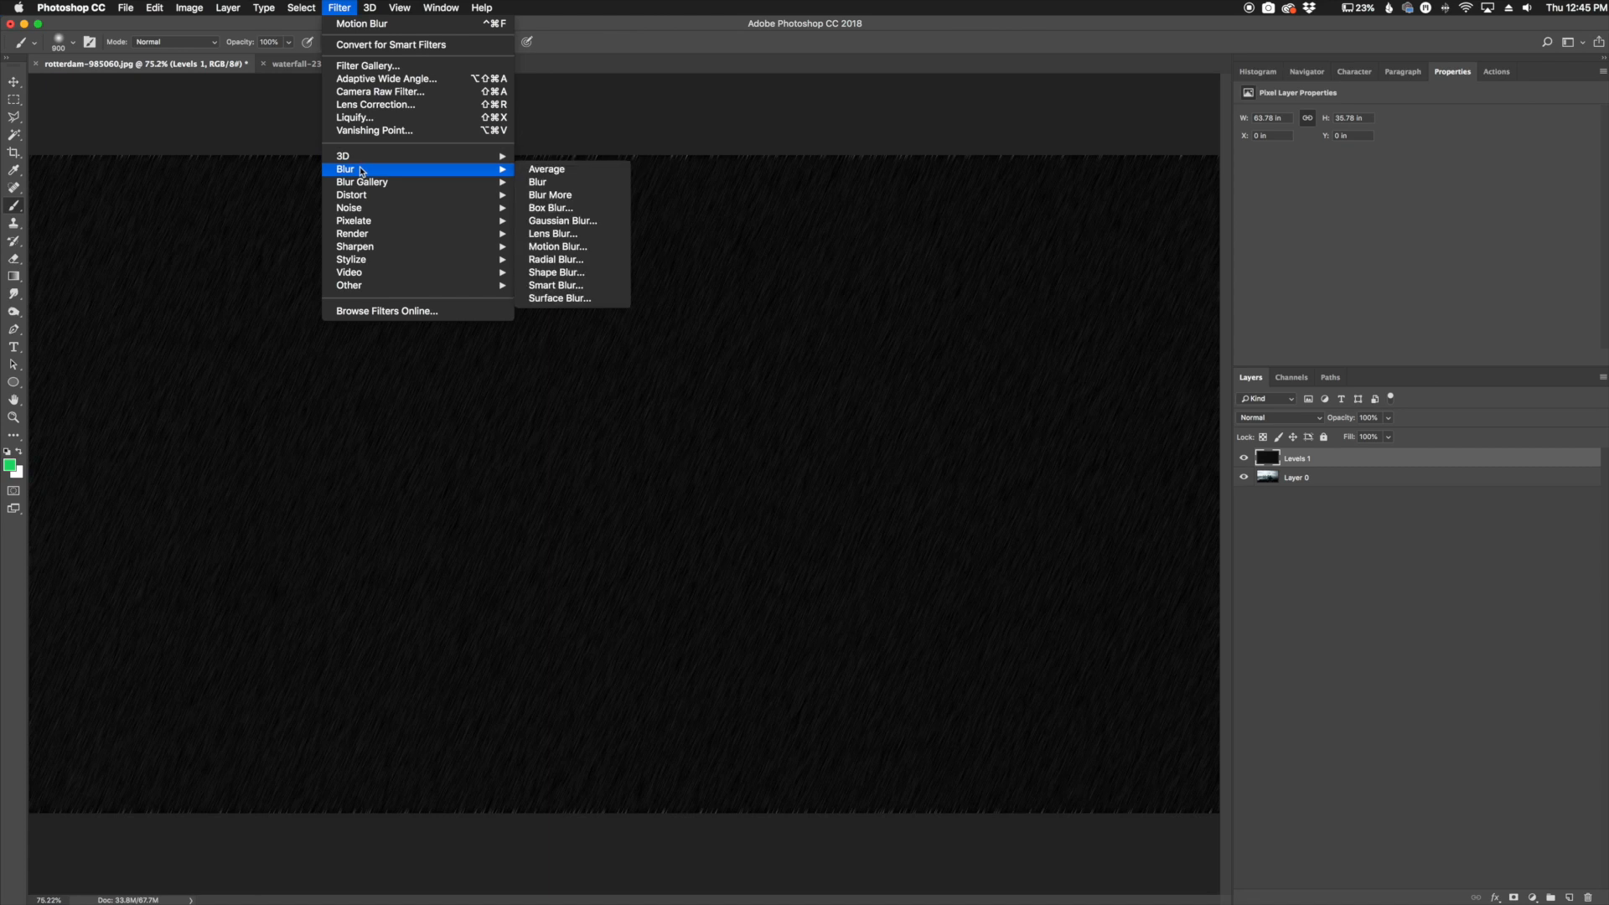
- Apply a 1.0-pixel Gaussian Blur to the rain streaks
left_click(563, 221)
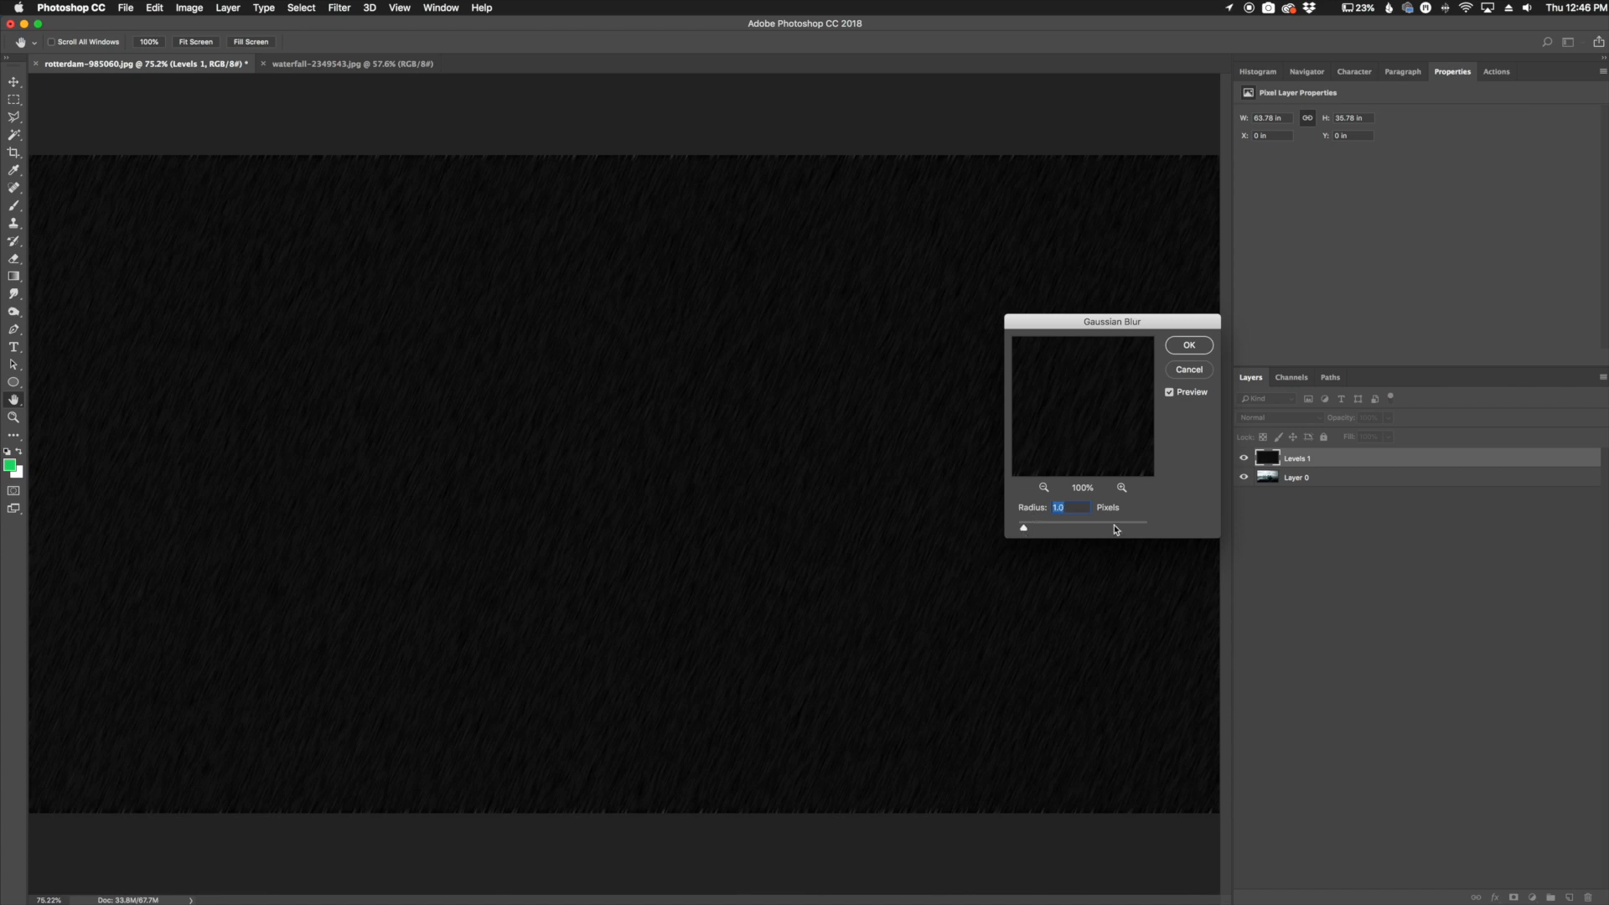
left_click(1187, 344)
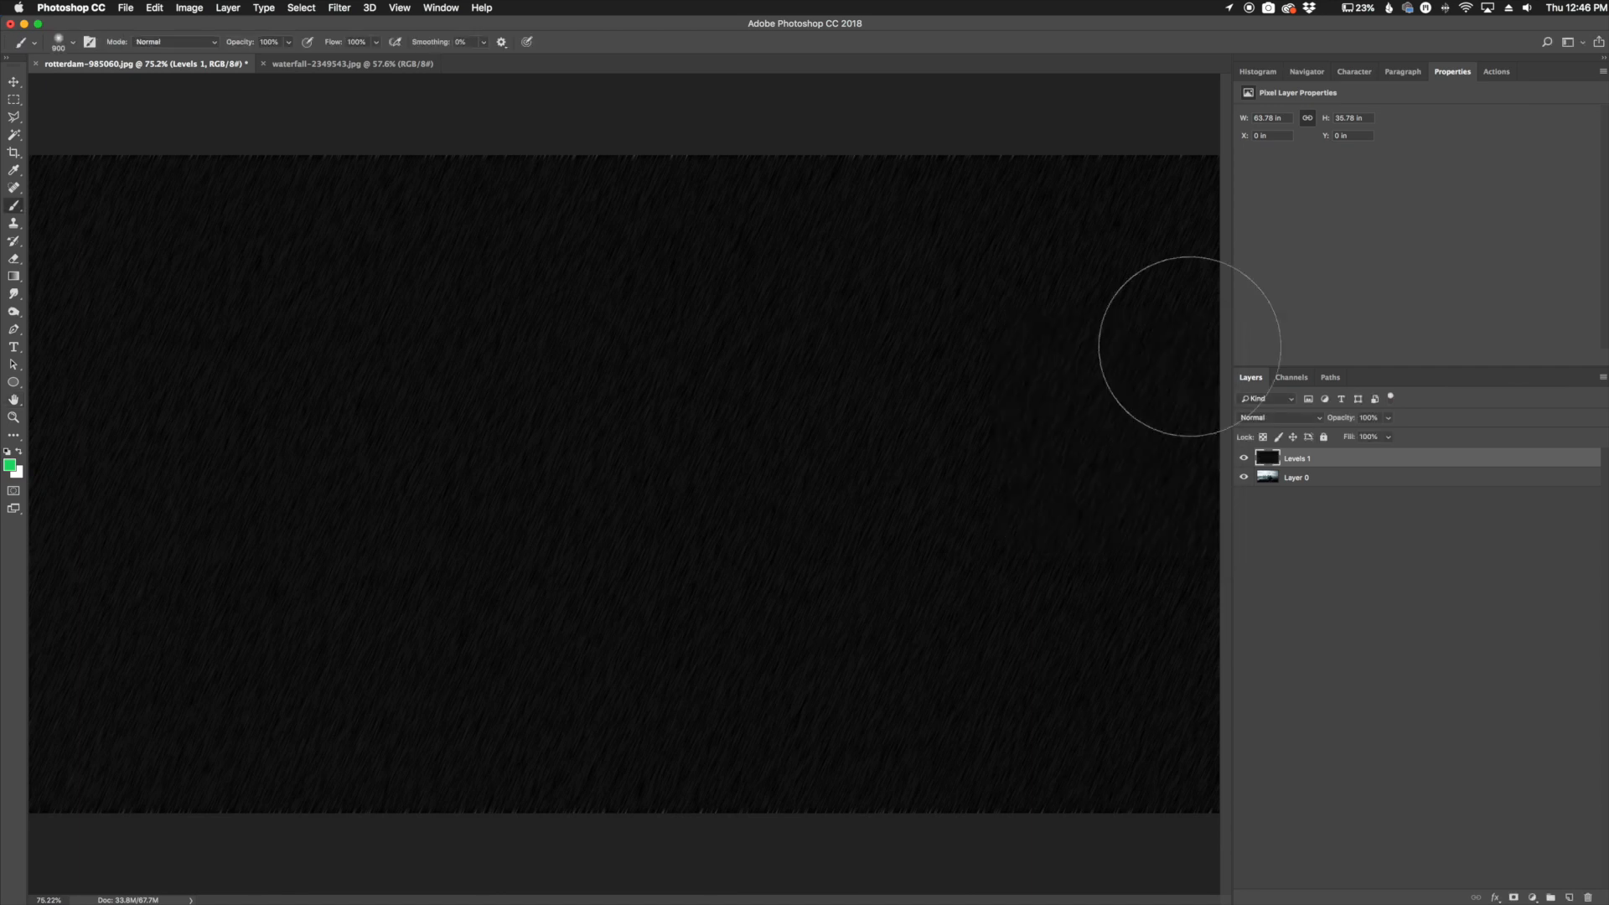
mouse_move(1167, 540)
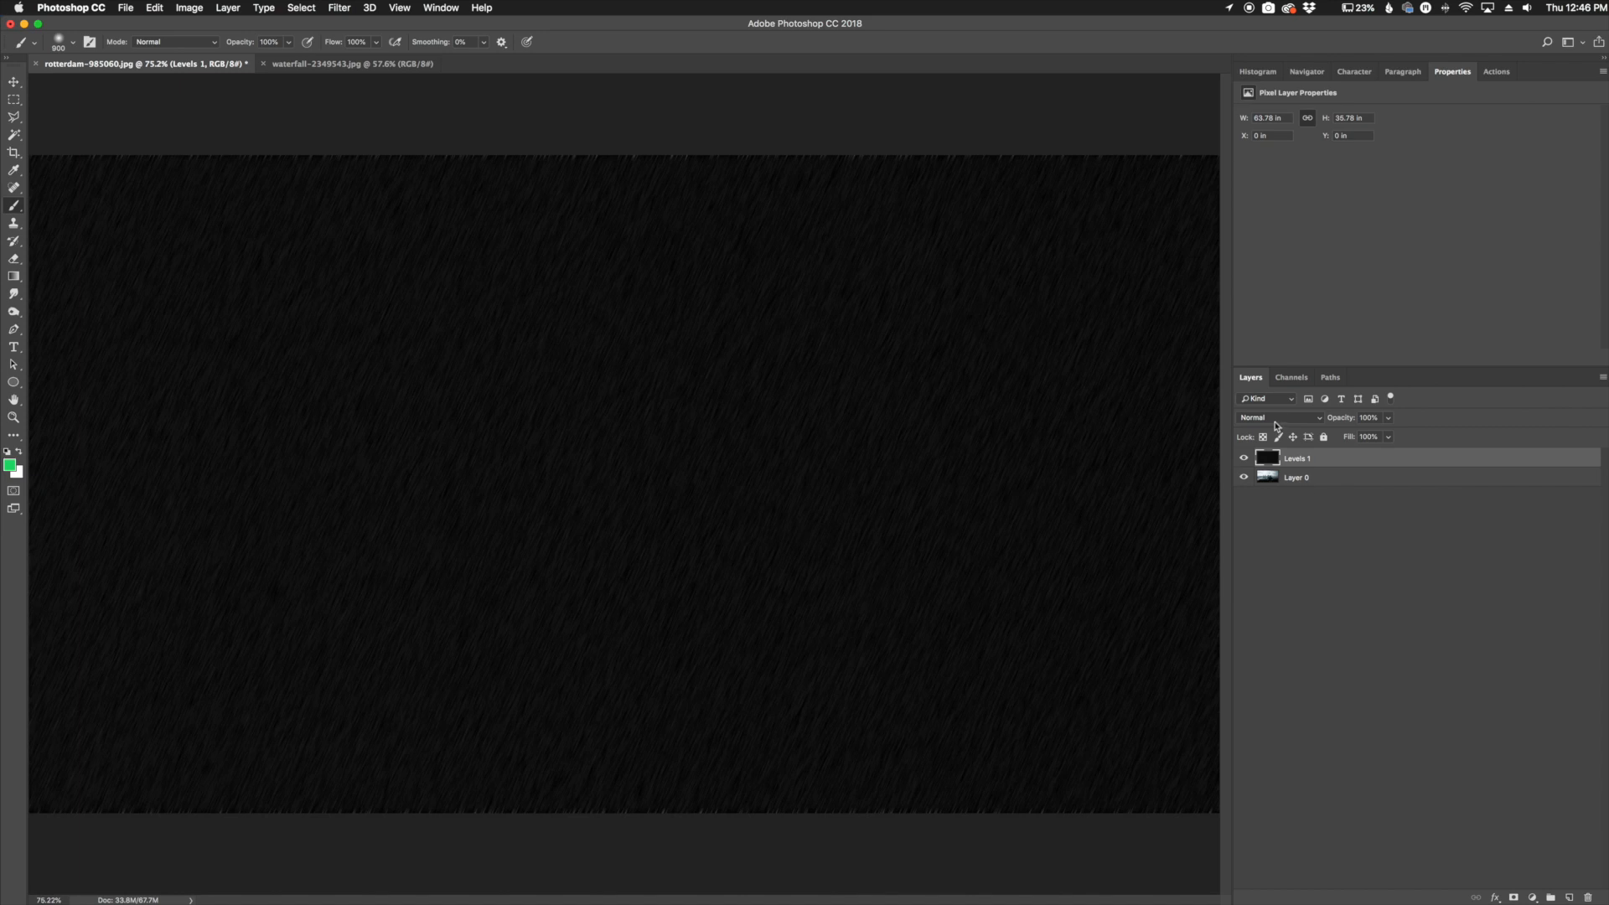
- Set the rain layer's blend mode to Screen
left_click(1279, 418)
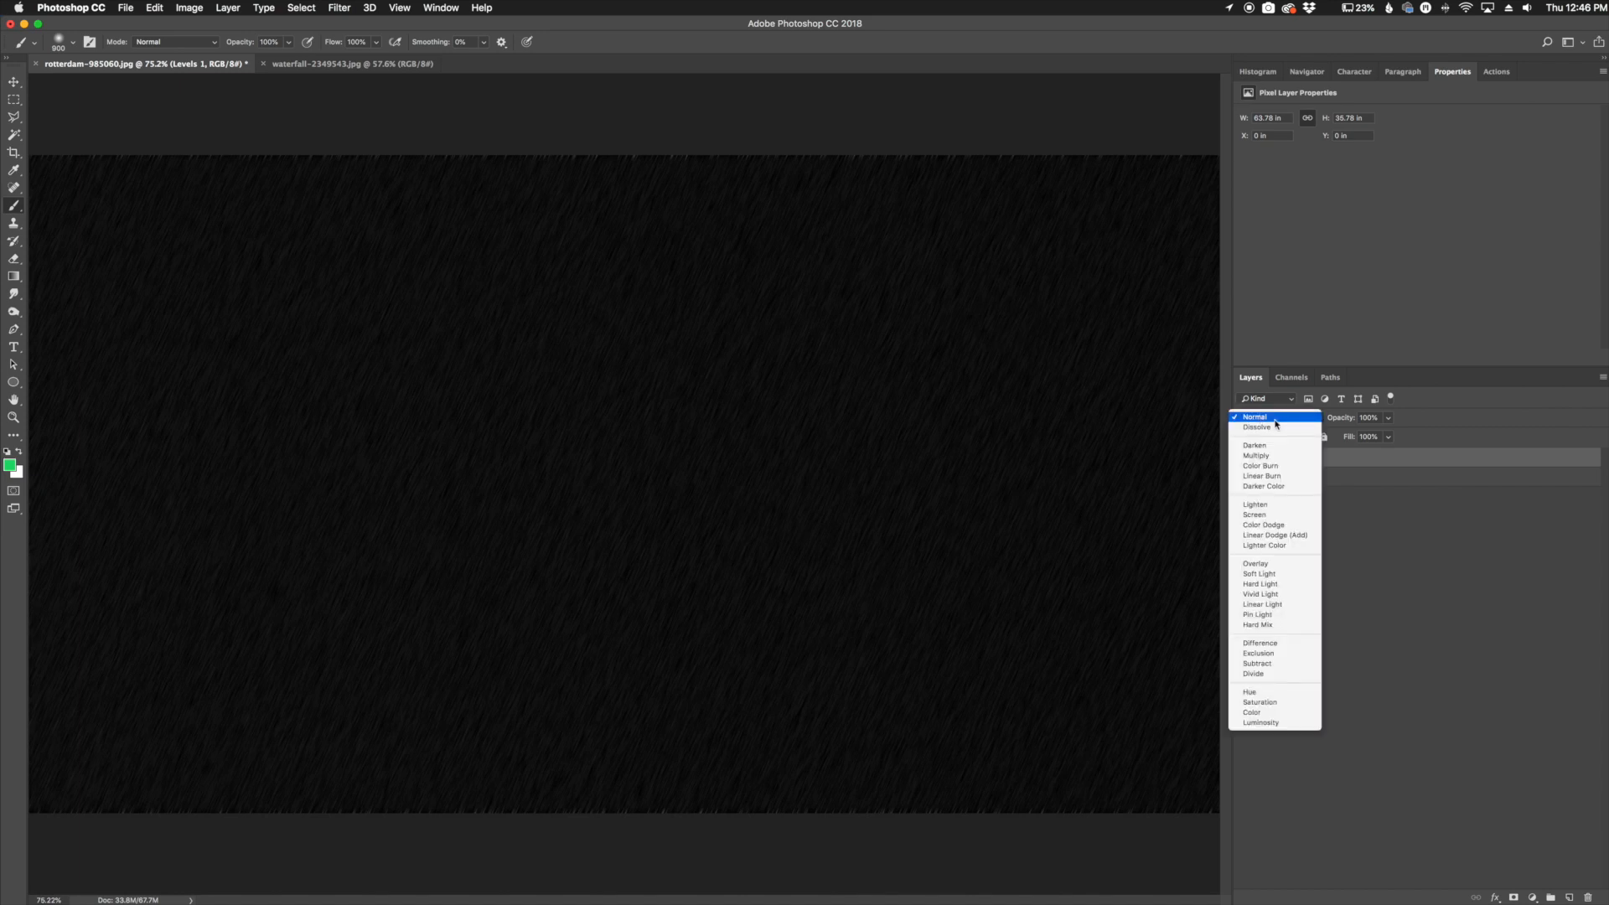
mouse_move(1253, 514)
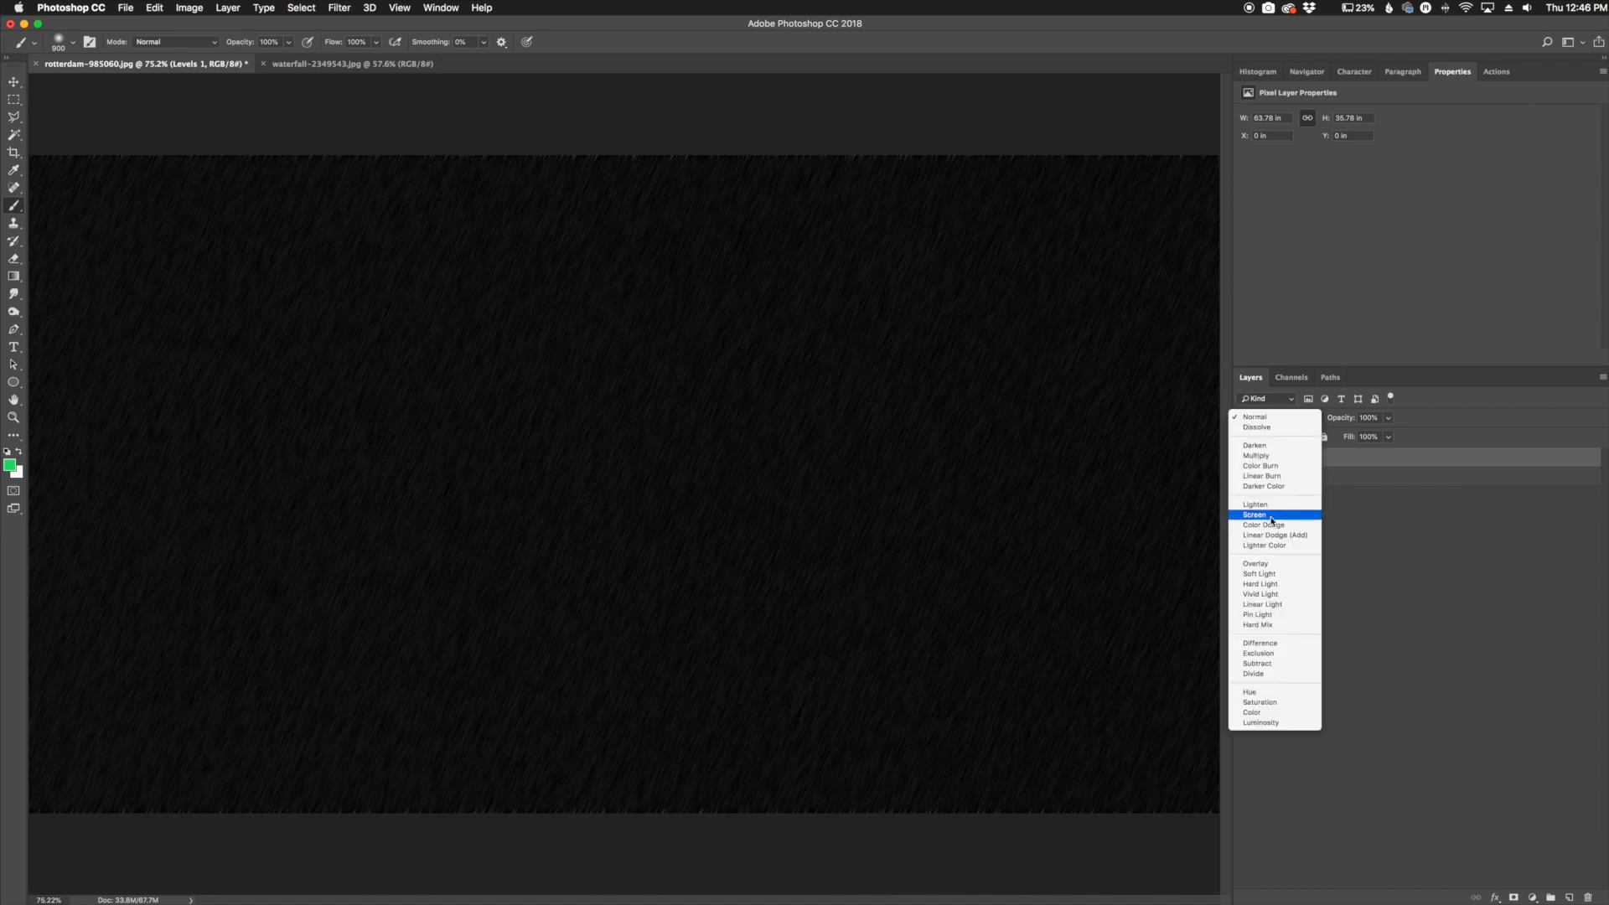
left_click(1255, 514)
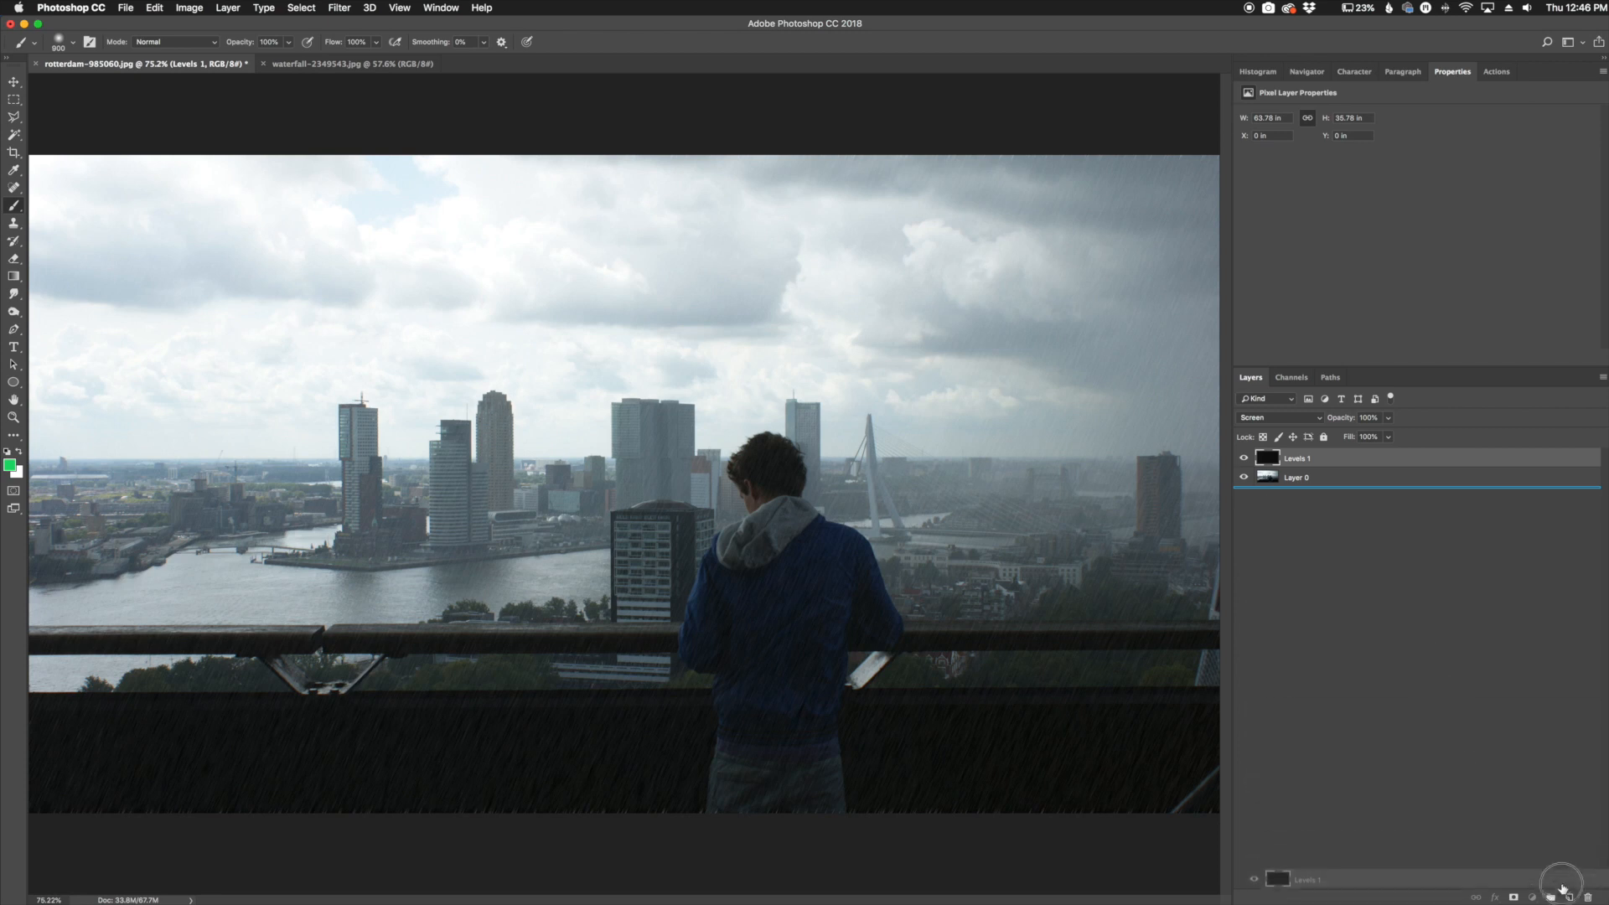
- Duplicate the rain layer, enlarge the copy, and set it to 80% opacity
left_click(1562, 884)
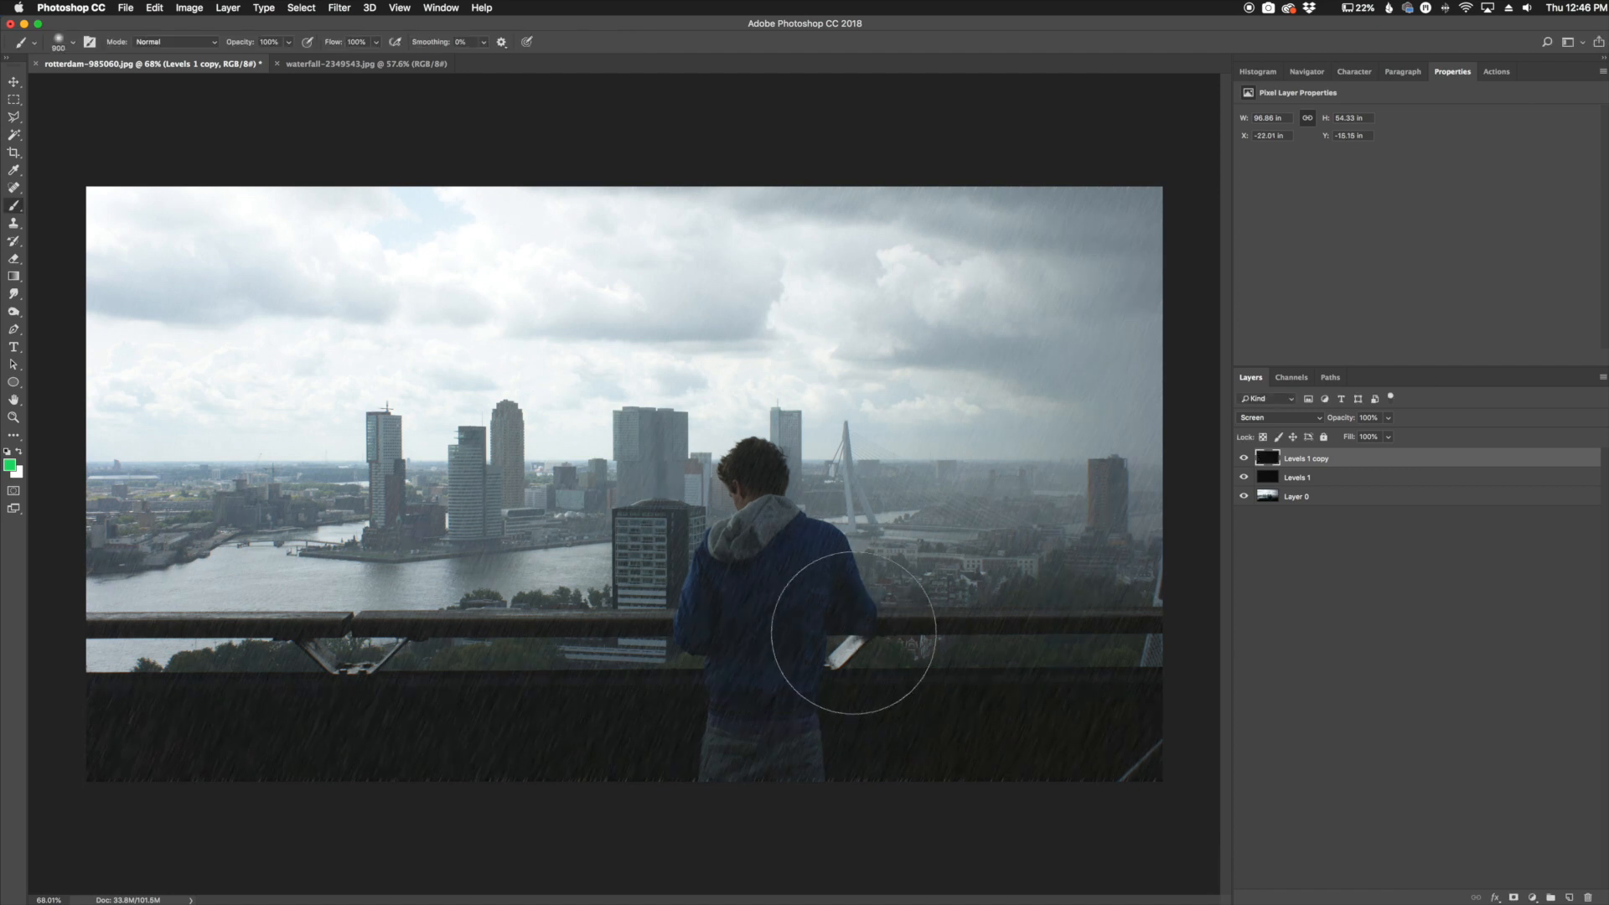
left_click(1297, 477)
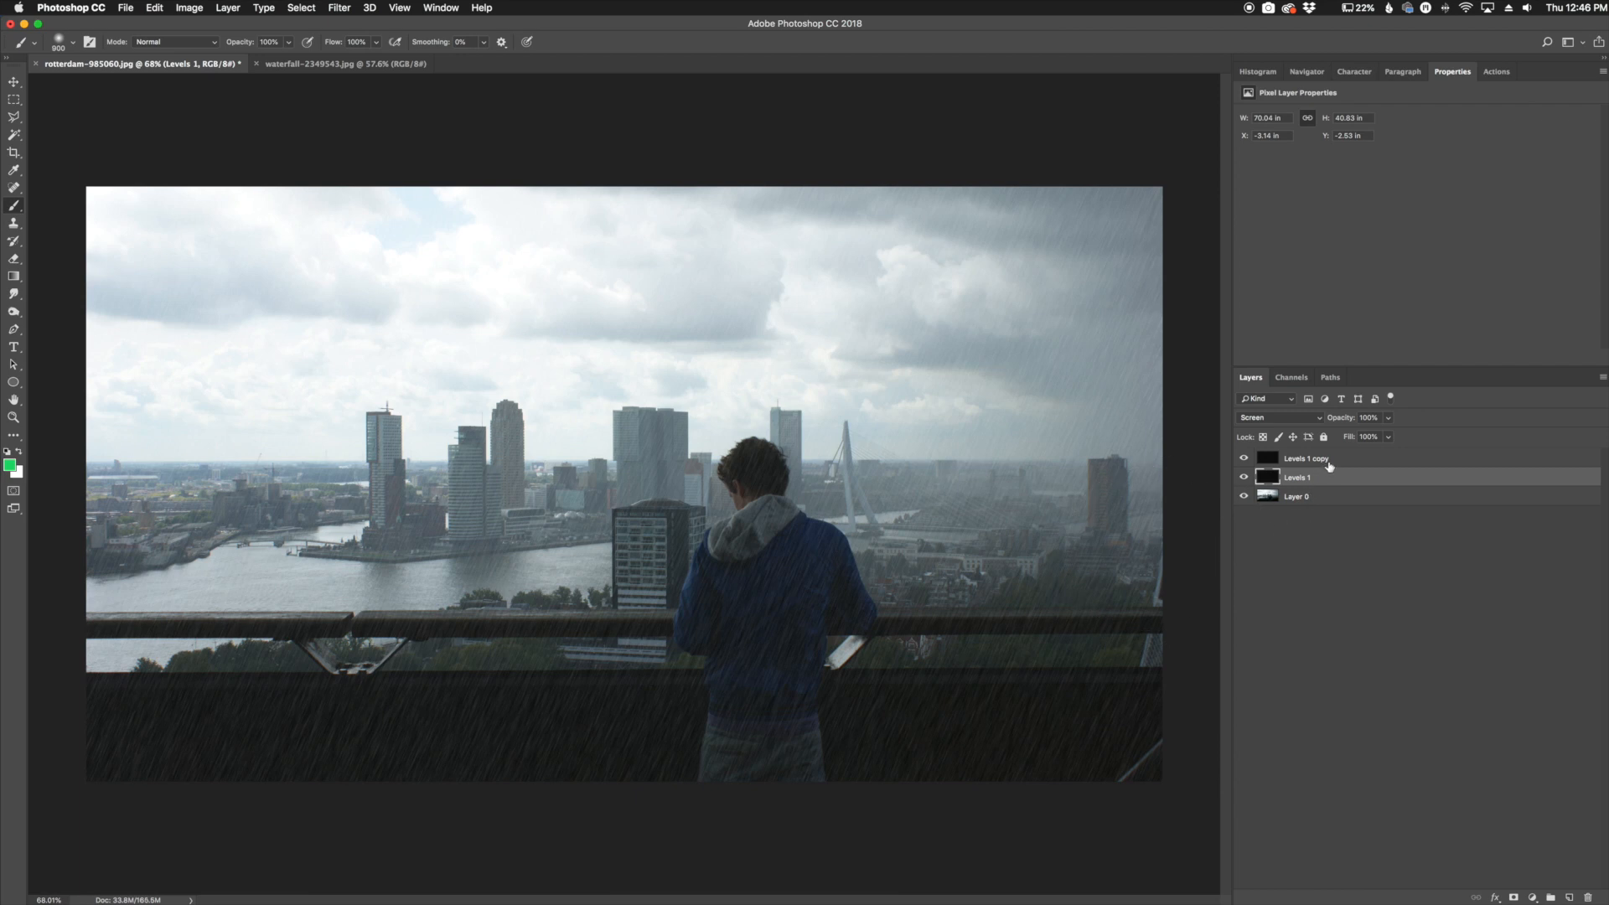
left_click(1367, 418)
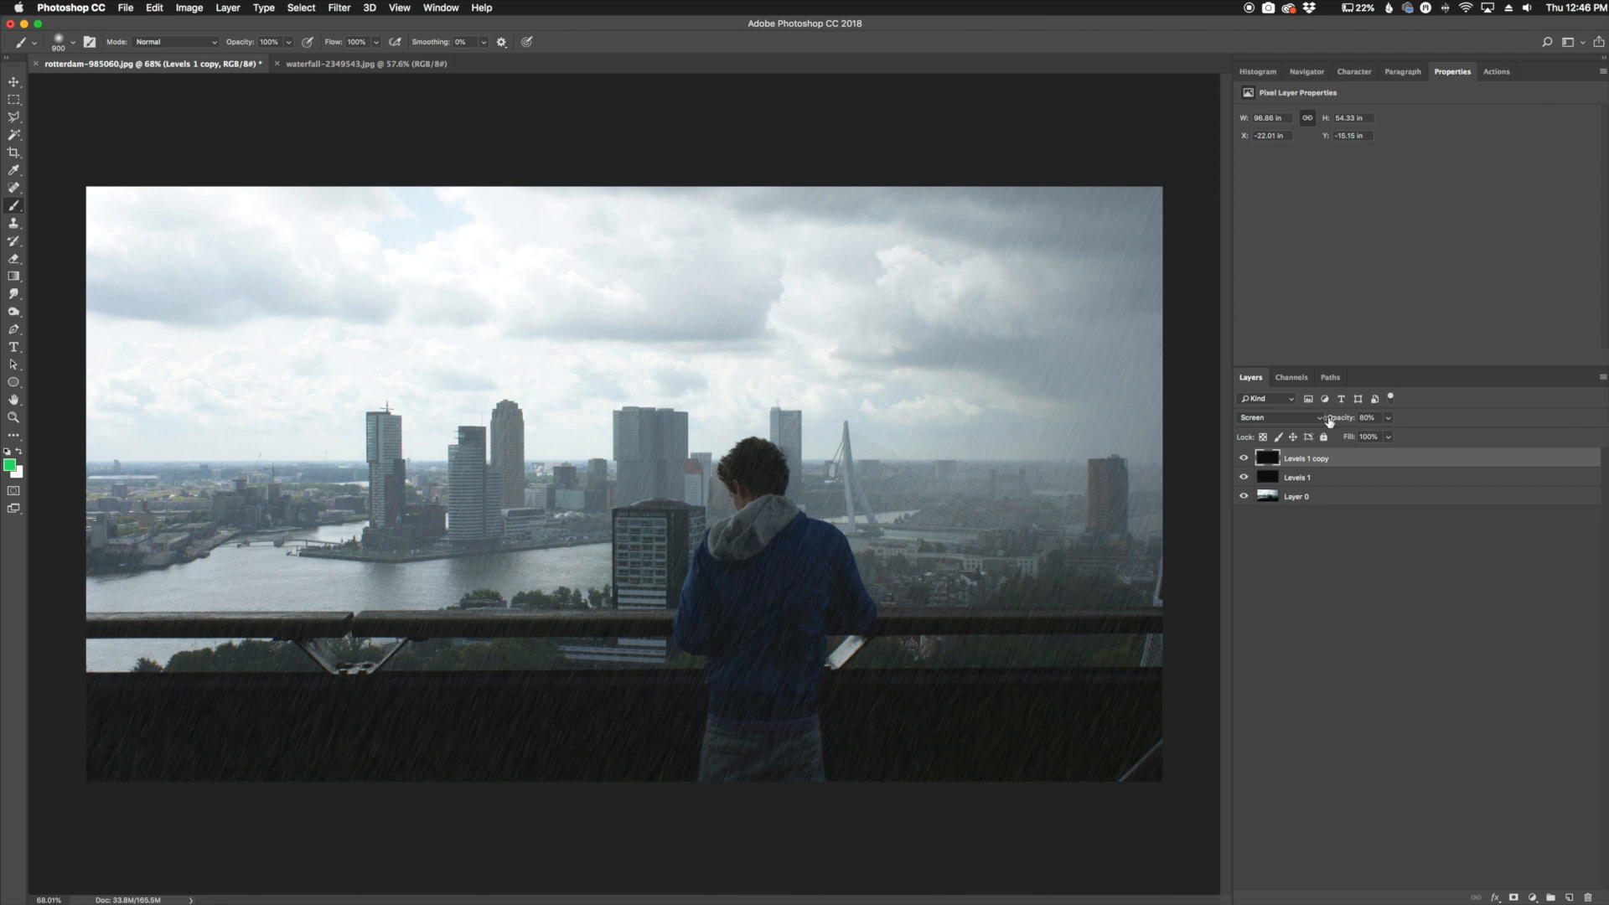
mouse_move(533, 110)
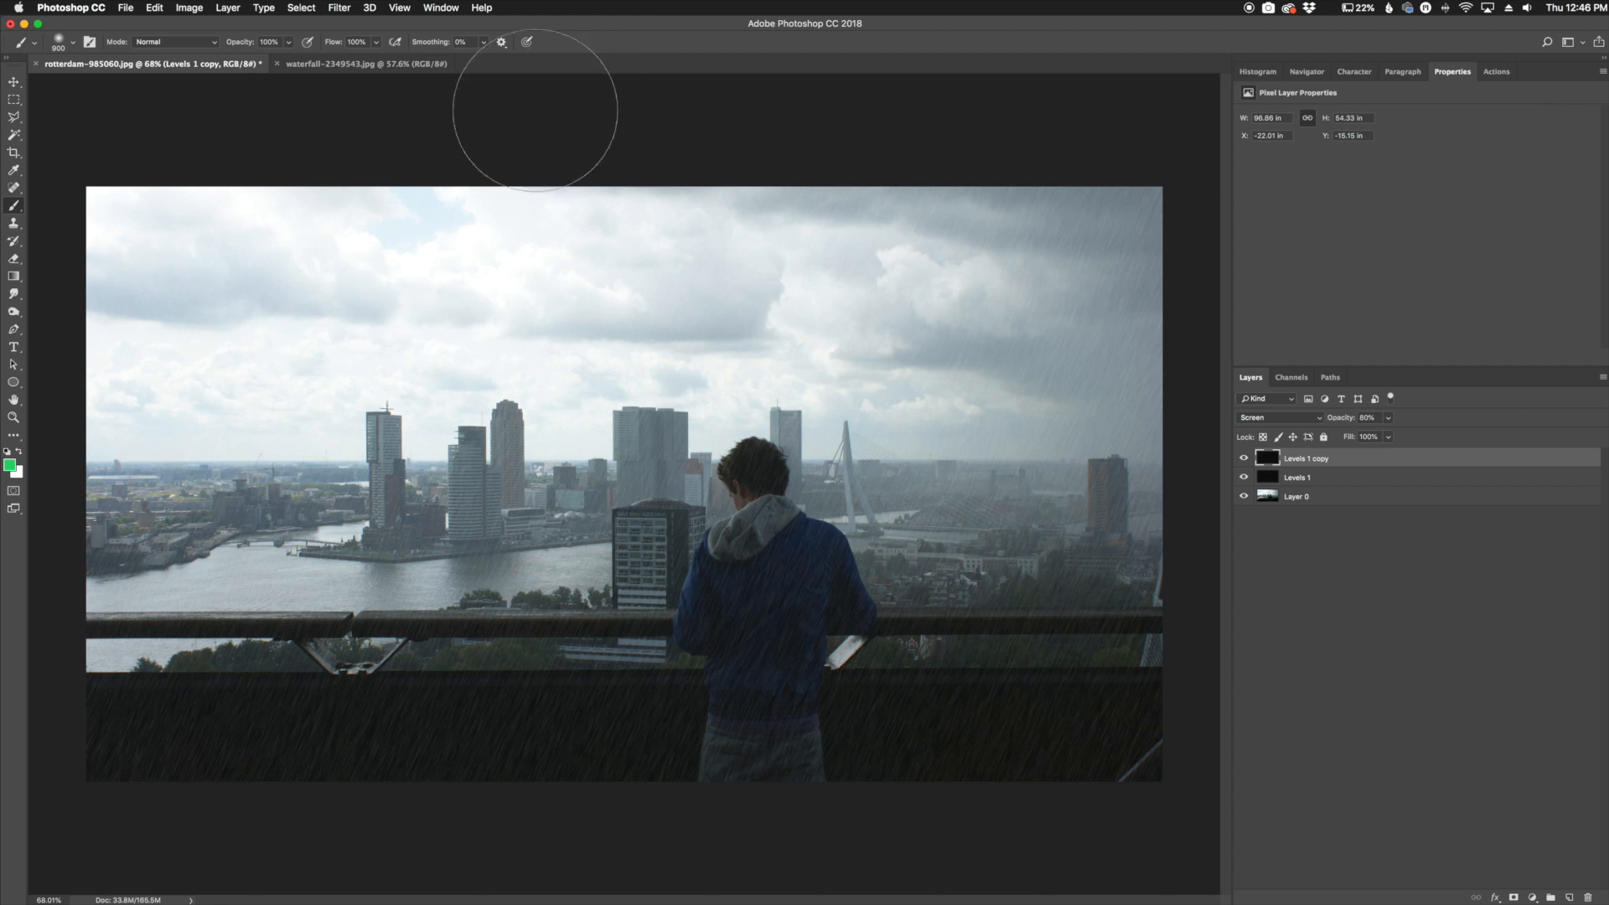
- Play the Sleeklens - Light Rain action on the waterfall photo
left_click(364, 64)
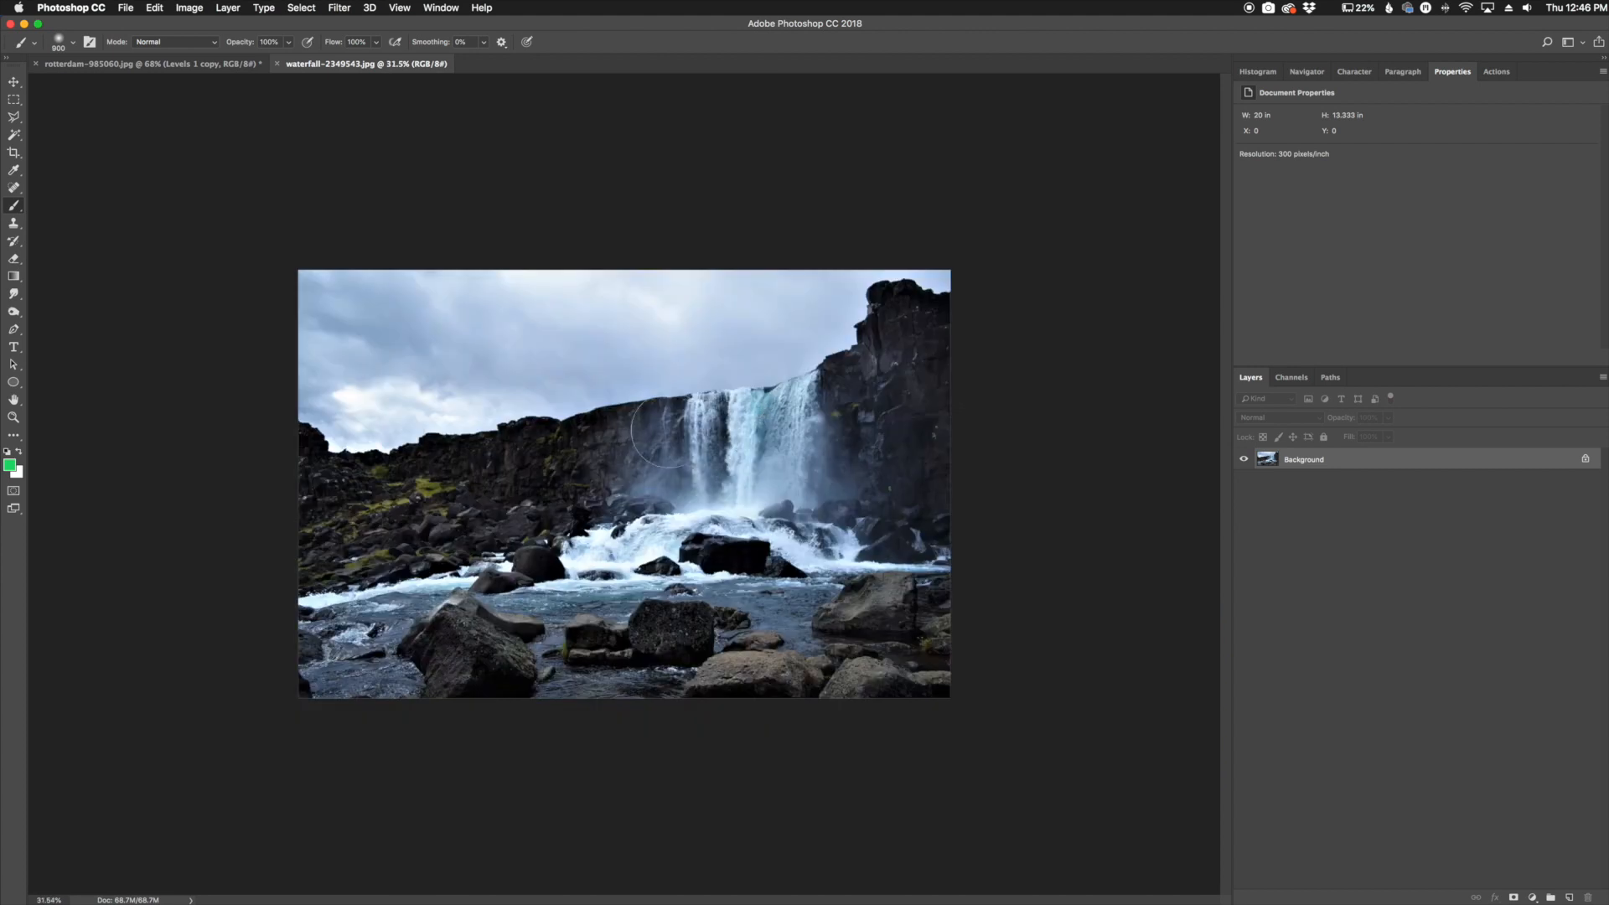
mouse_move(1333, 291)
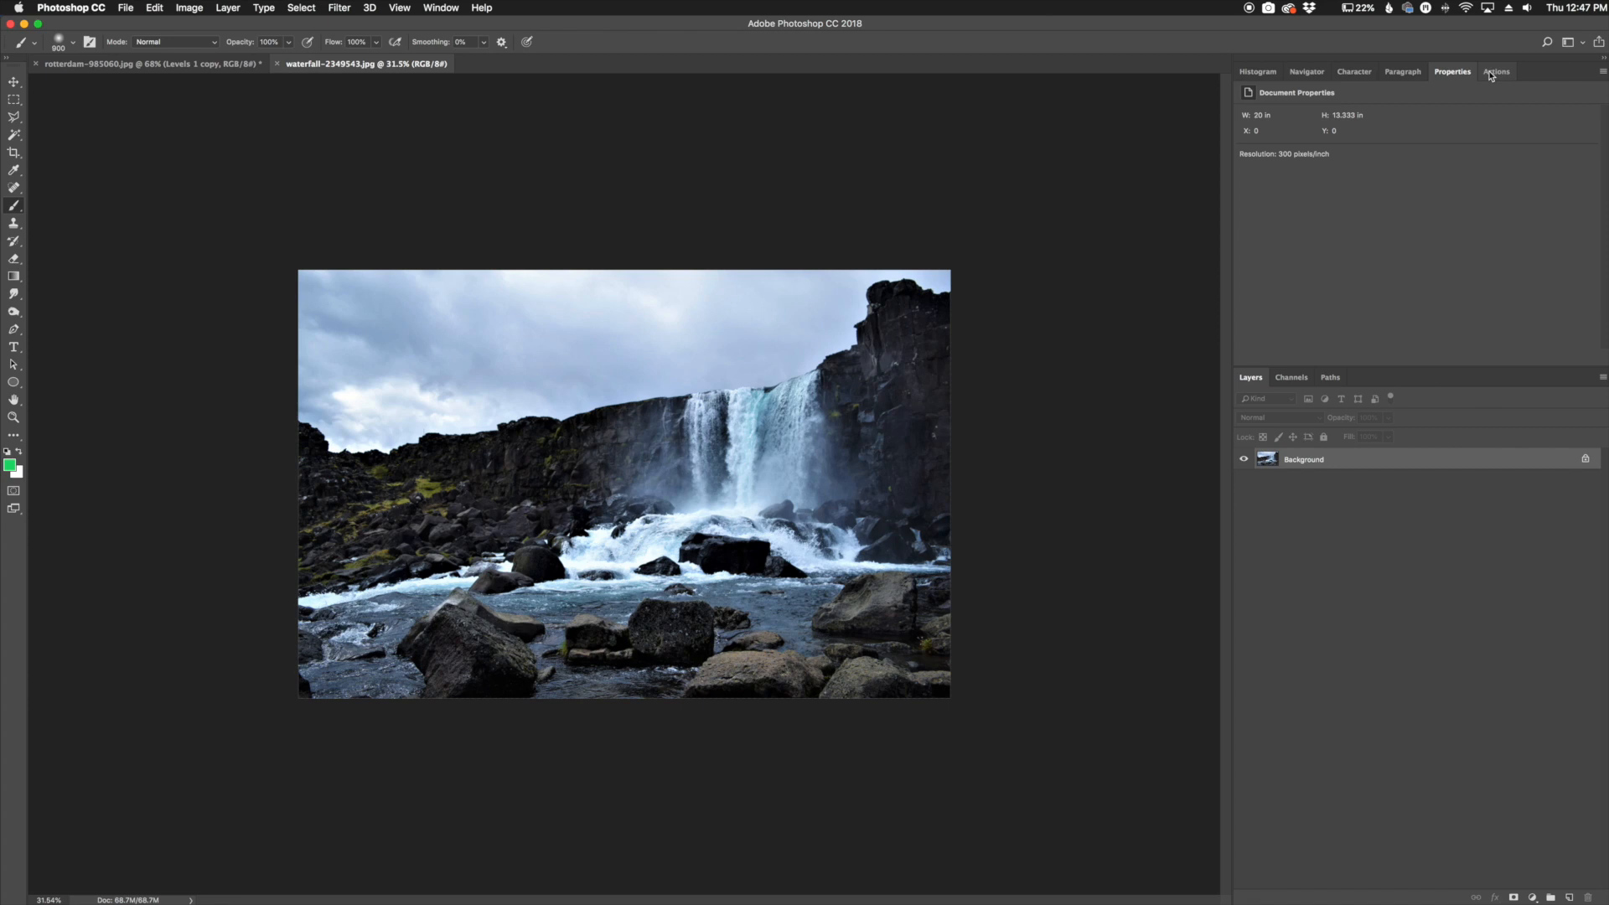
left_click(1496, 70)
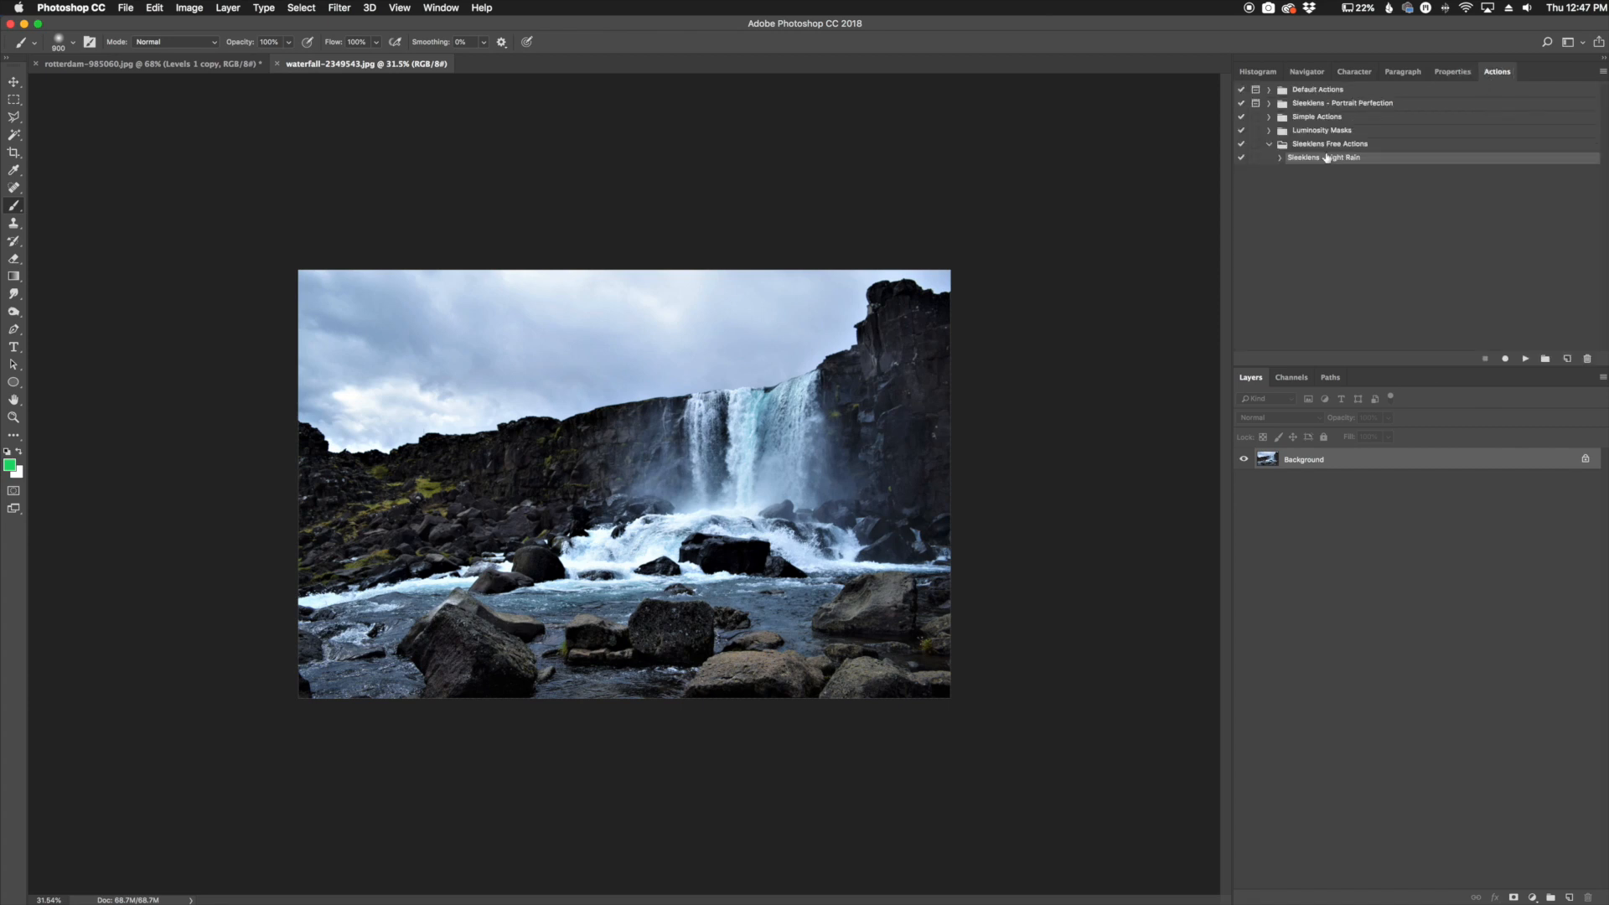
mouse_move(1338, 165)
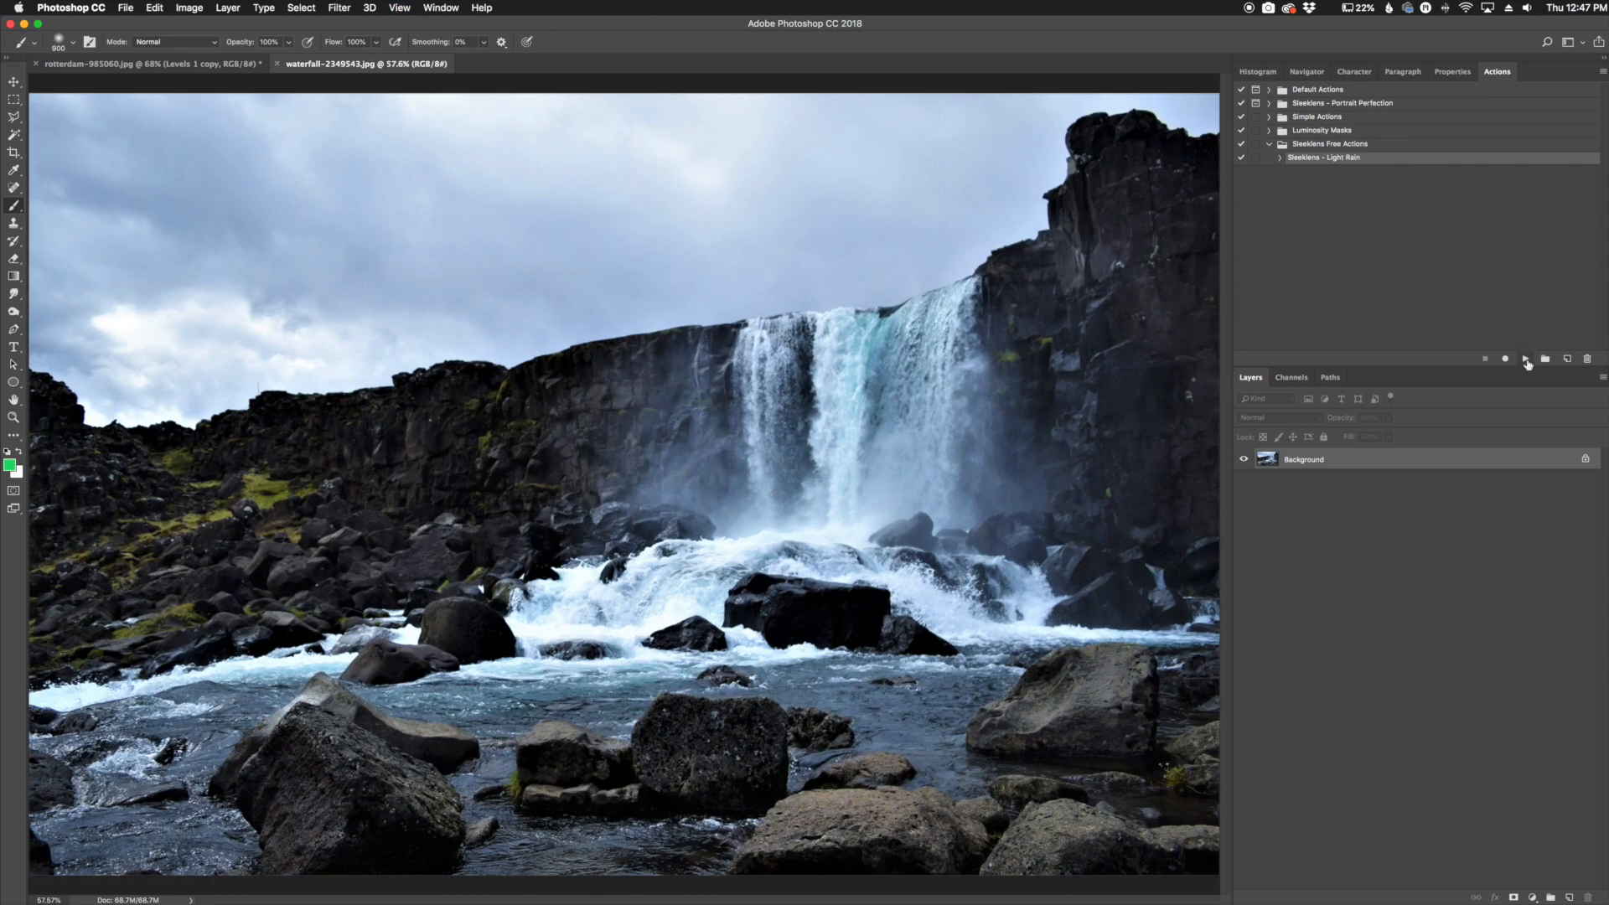
left_click(1526, 357)
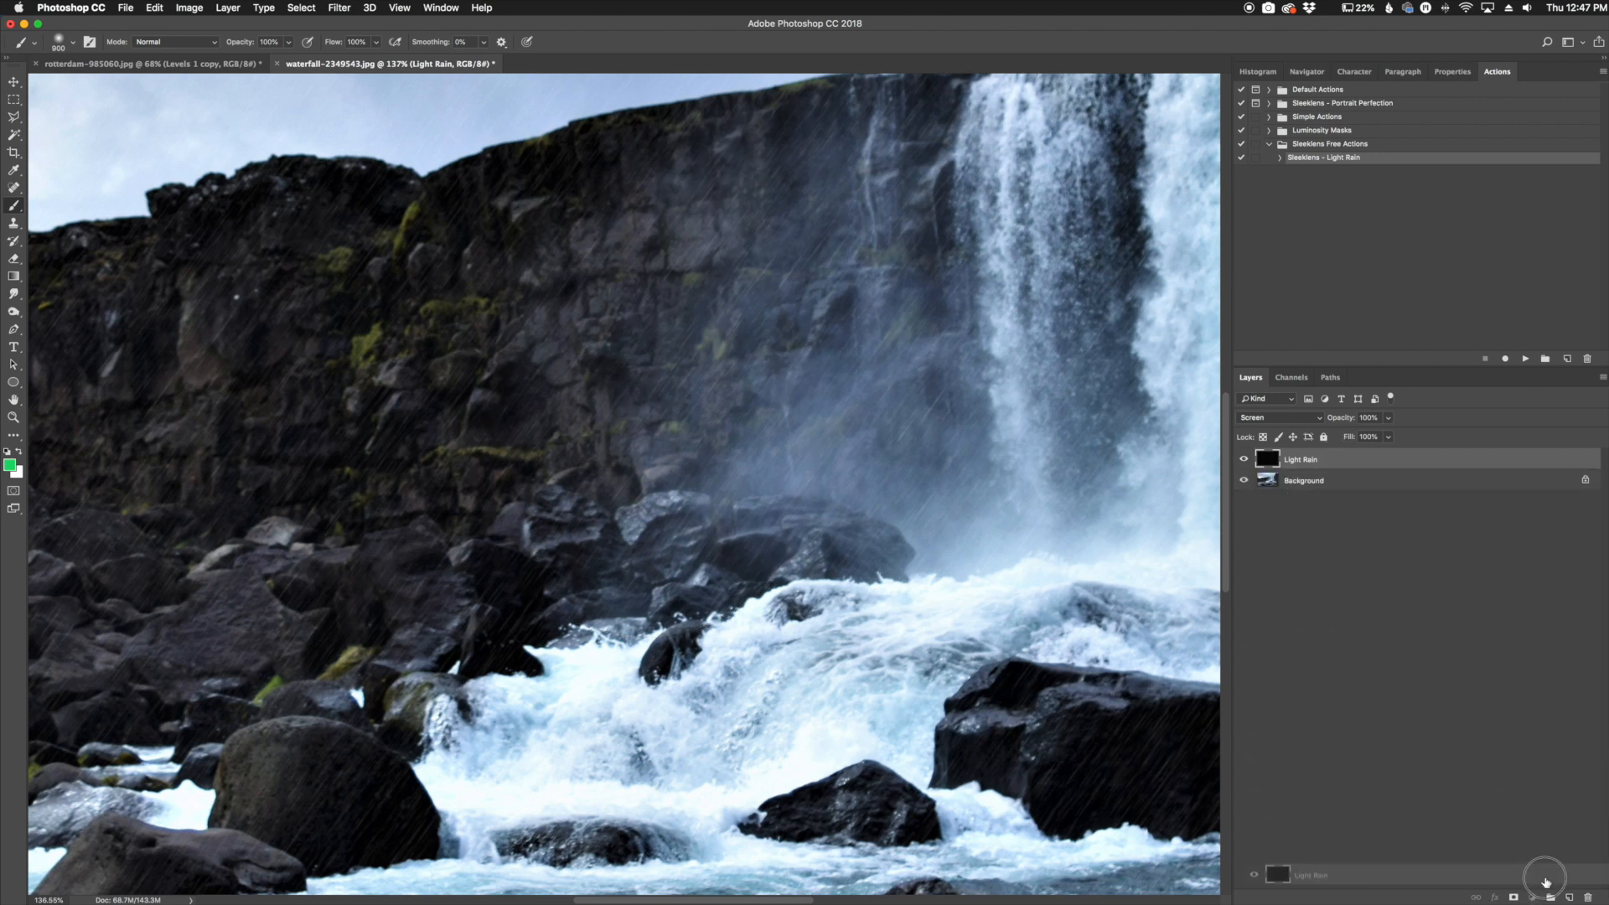
- Duplicate the Light Rain layer twice, creating Light Rain copy and copy 2
left_click(1544, 877)
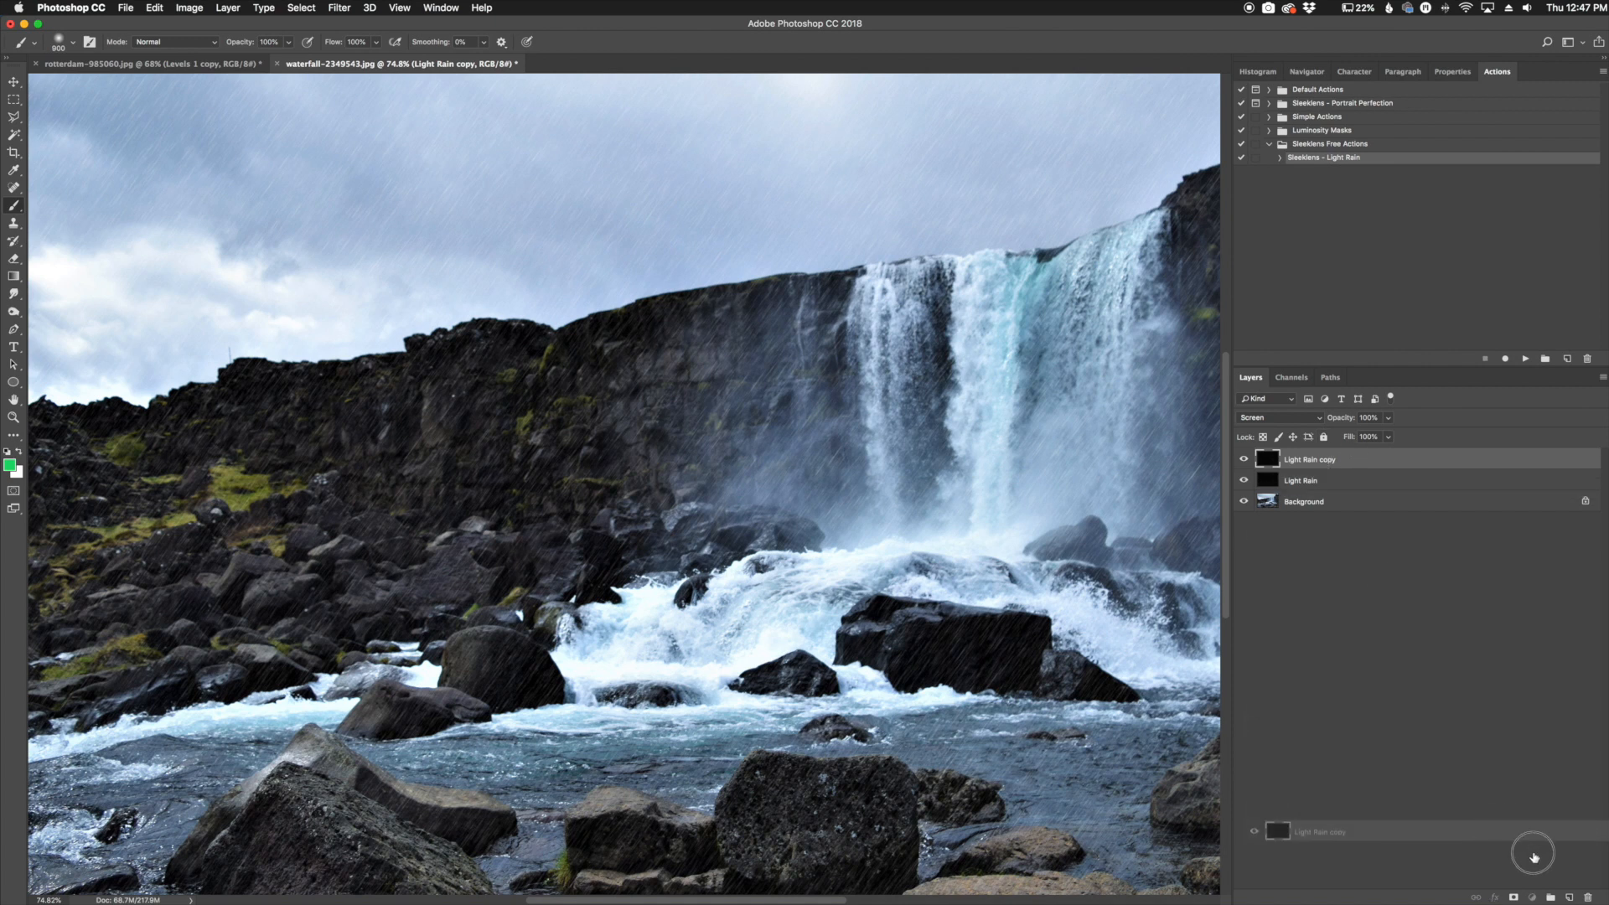
left_click(1531, 853)
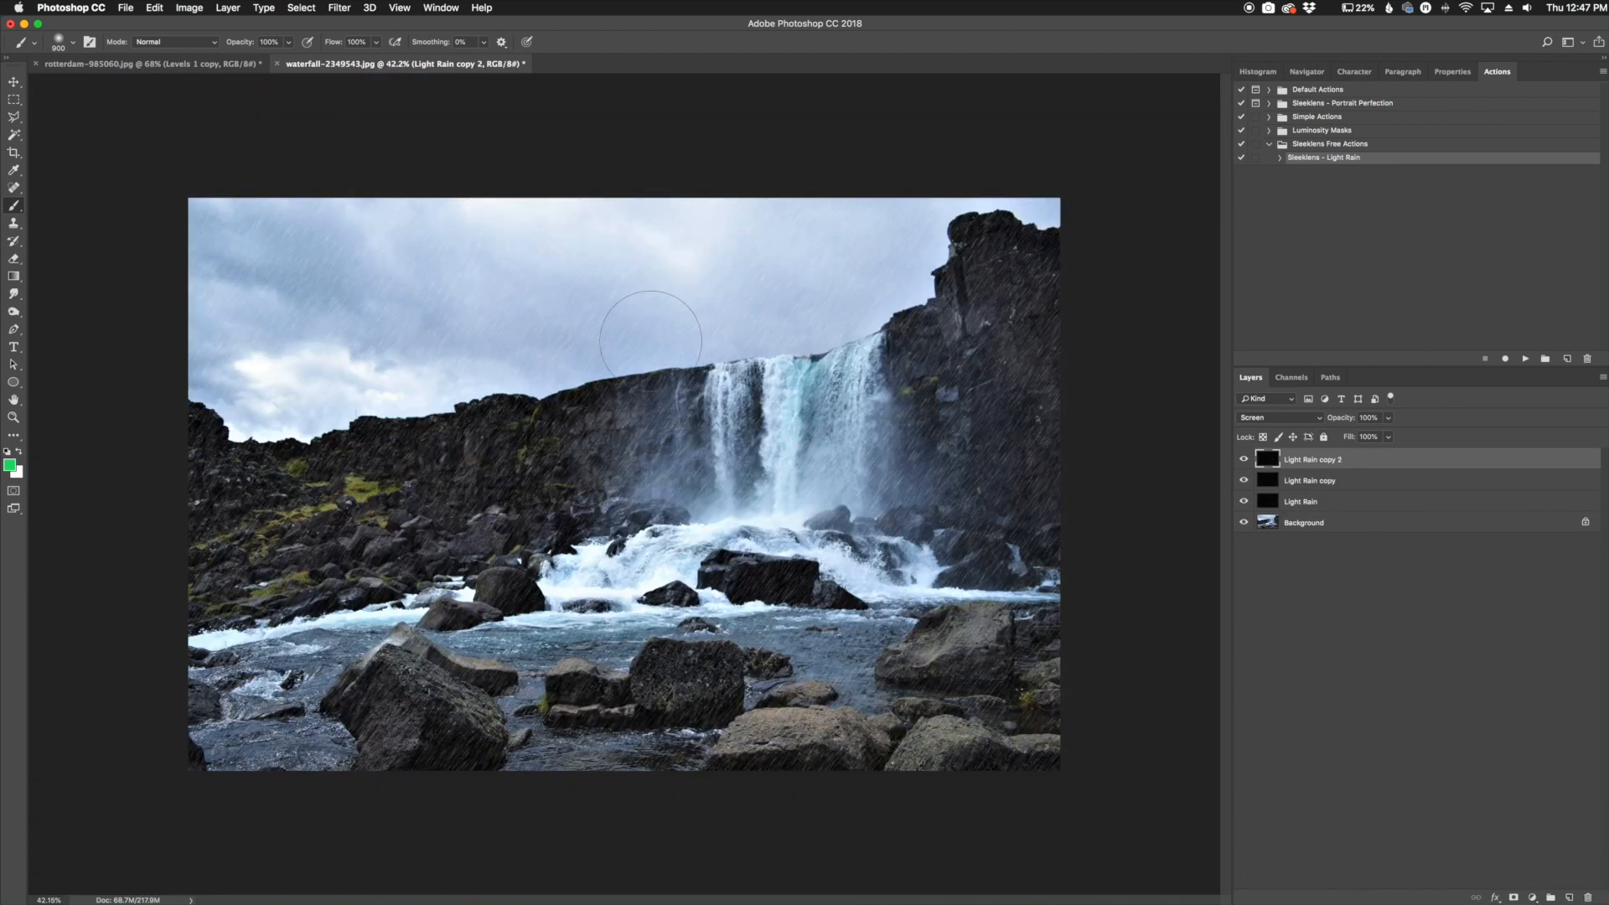